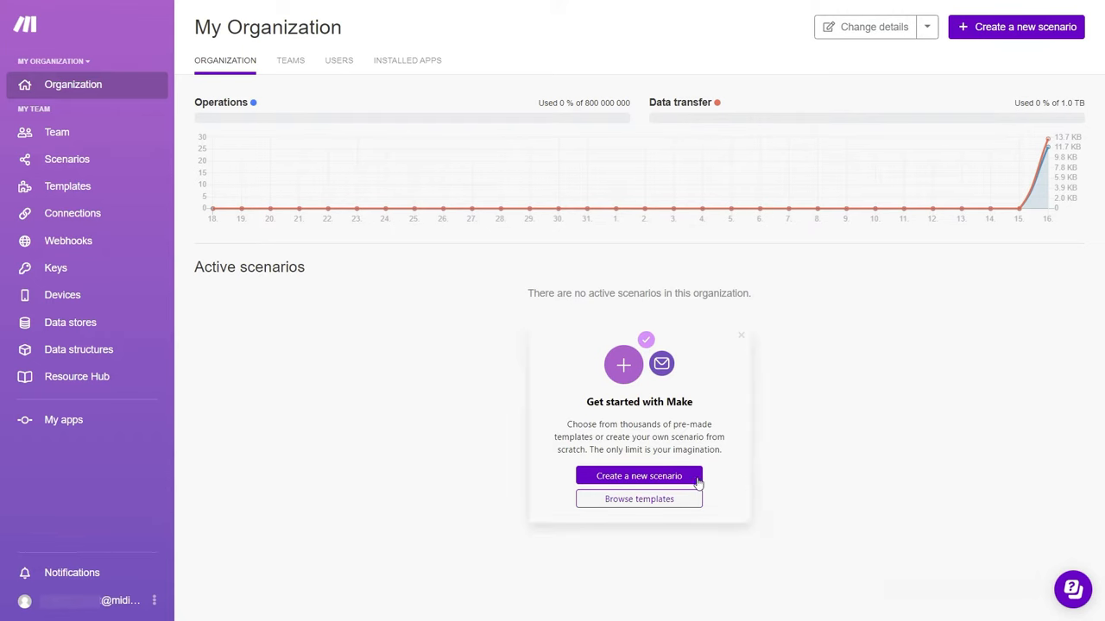
# Step: Create a new, empty scenario from the organization dashboard
pyautogui.click(639, 476)
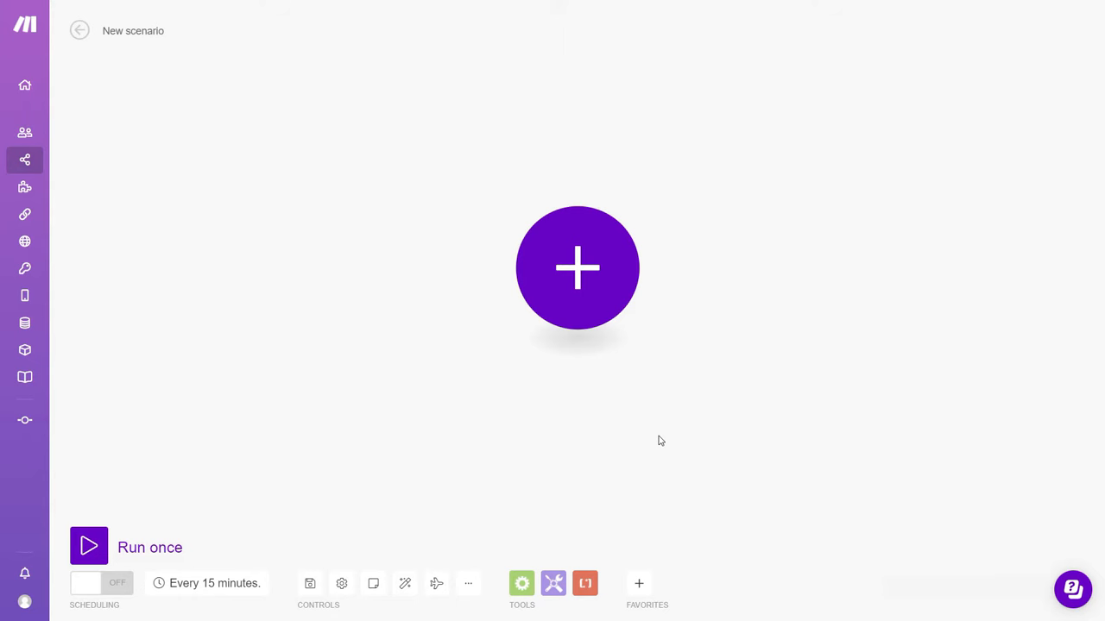
pyautogui.click(577, 268)
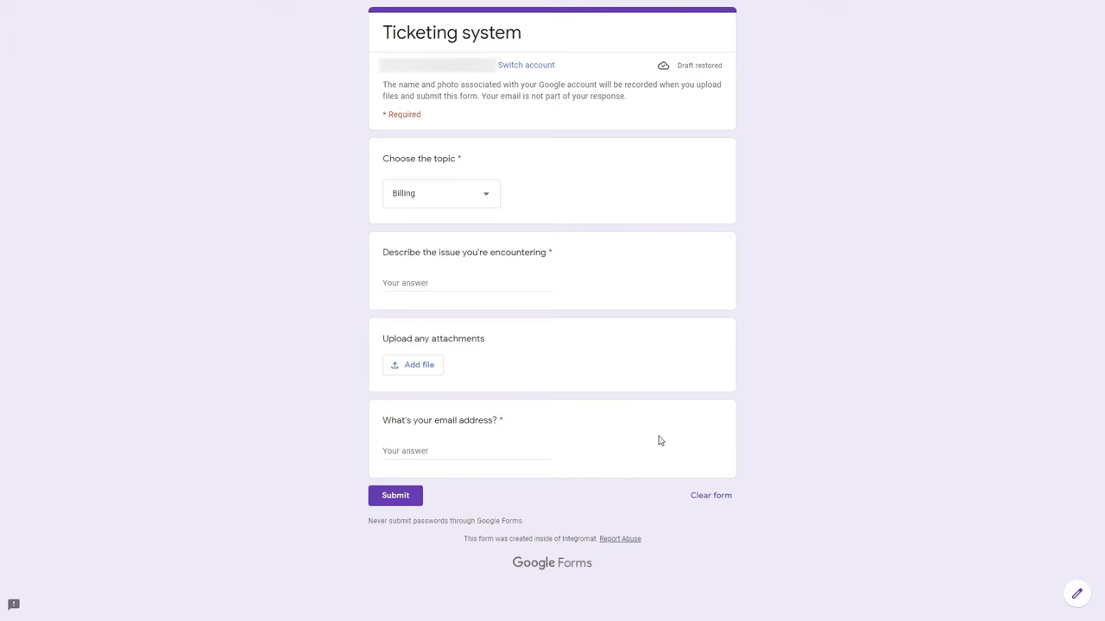
# Step: Choose Billing as the ticket topic and describe the issue as 'incorrect plan charged'
pyautogui.click(441, 194)
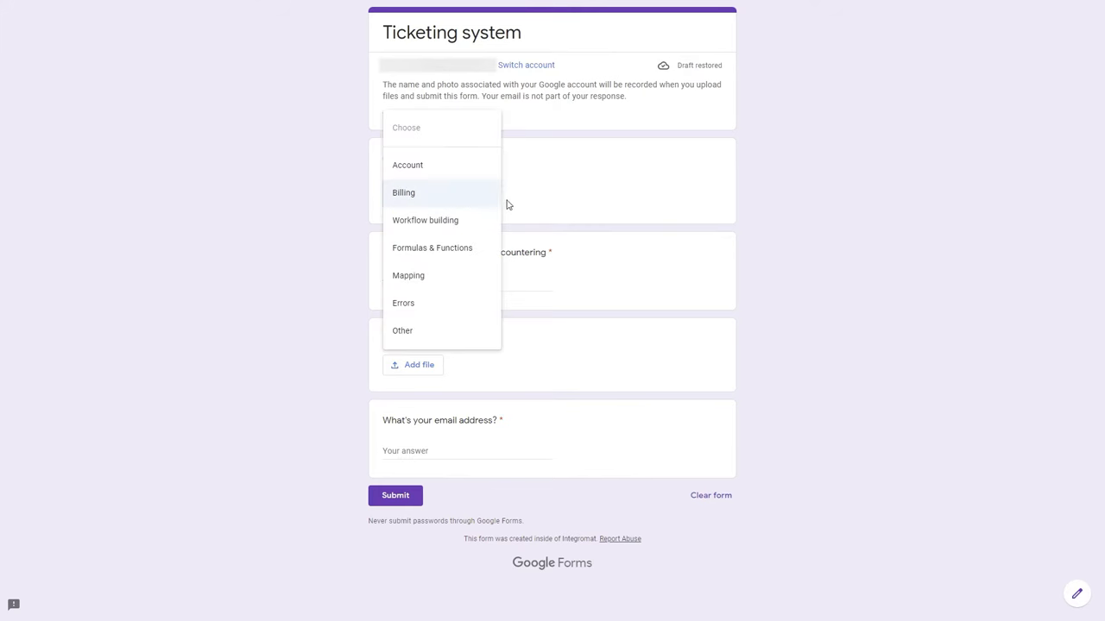
pyautogui.click(403, 194)
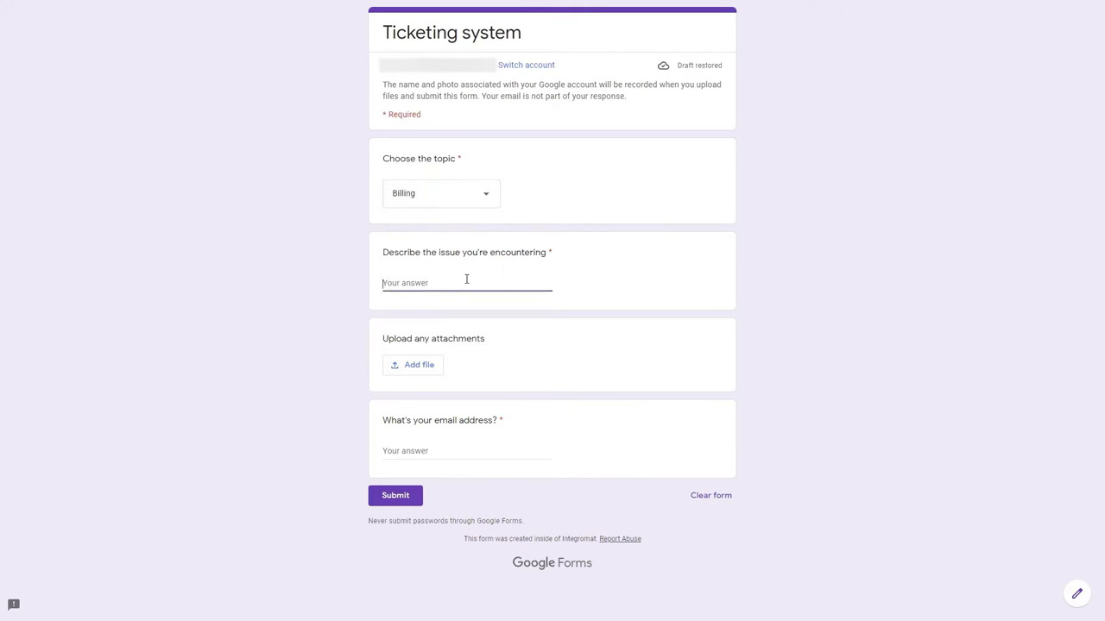
pyautogui.write('incorrect pl')
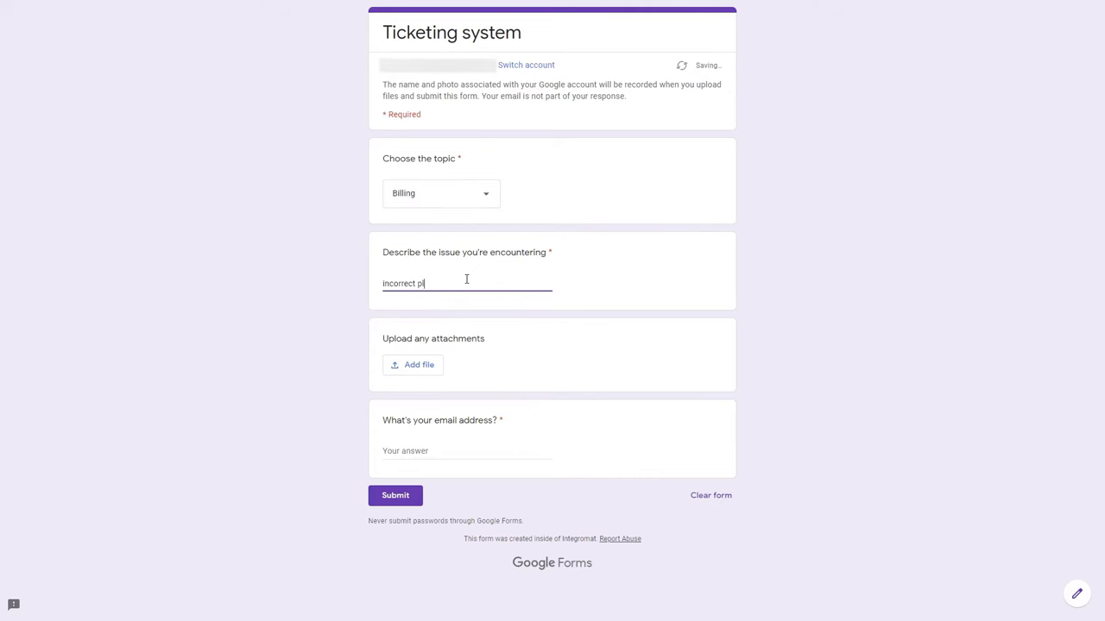
pyautogui.write('an charged')
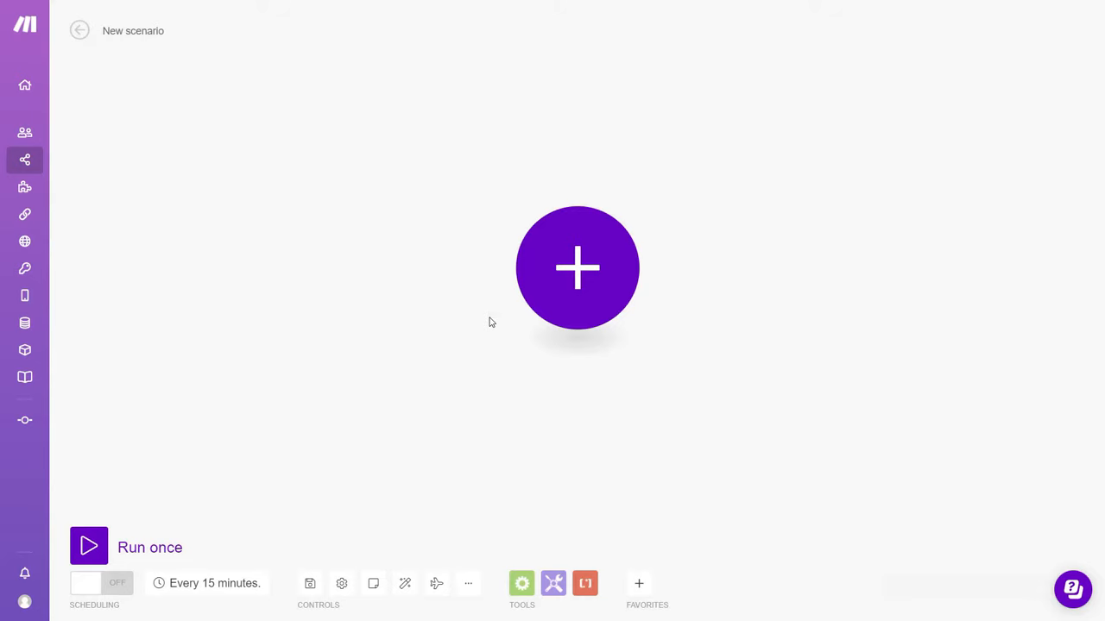
# Step: Add Google Forms as the scenario's first module by searching 'forms'
pyautogui.click(577, 268)
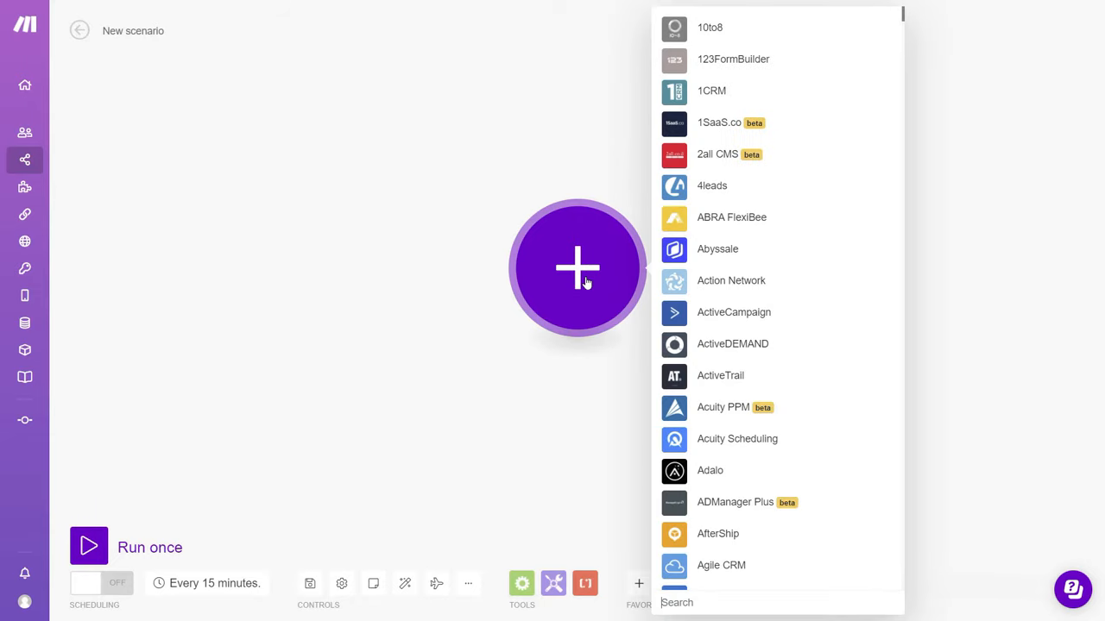
pyautogui.write('forms')
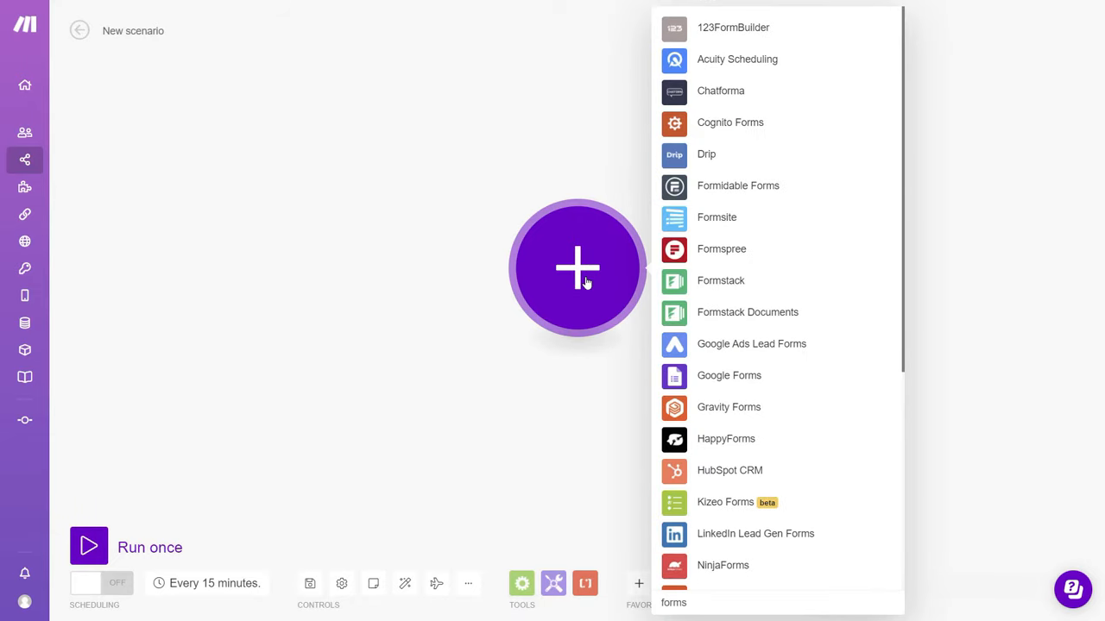
pyautogui.click(728, 376)
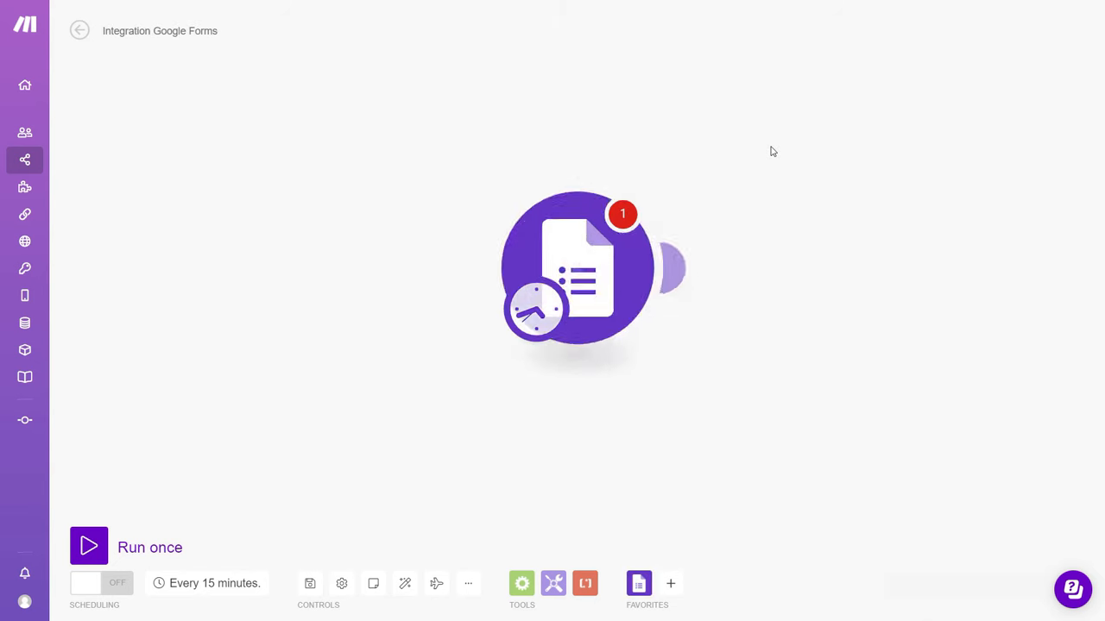
# Step: Create the connection 'My Google connection' and allow access to the Google account
pyautogui.click(576, 267)
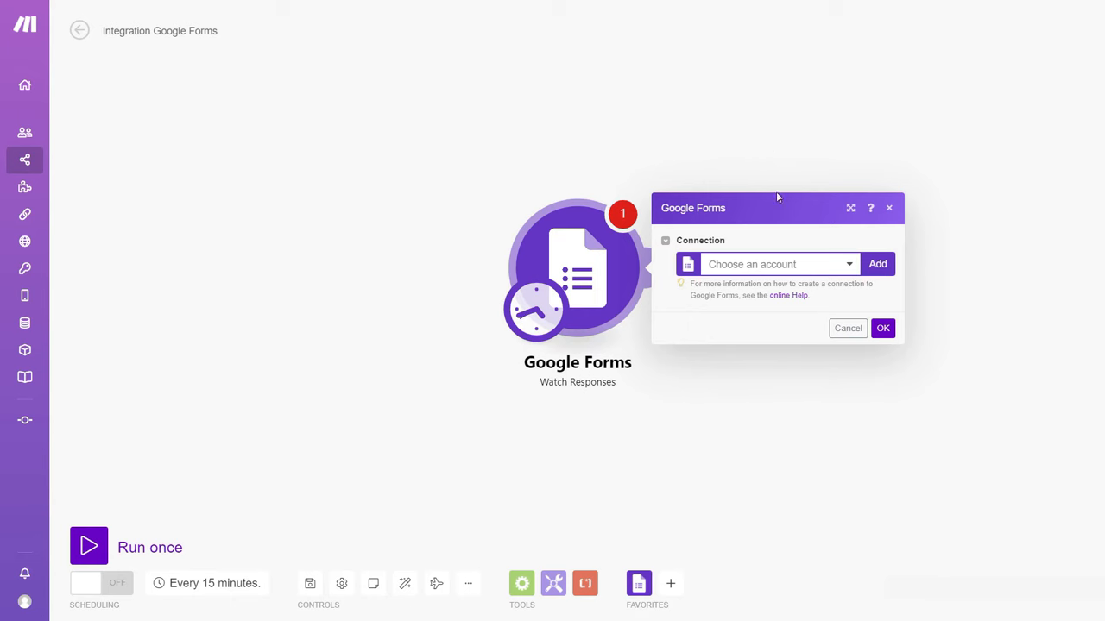
pyautogui.click(877, 264)
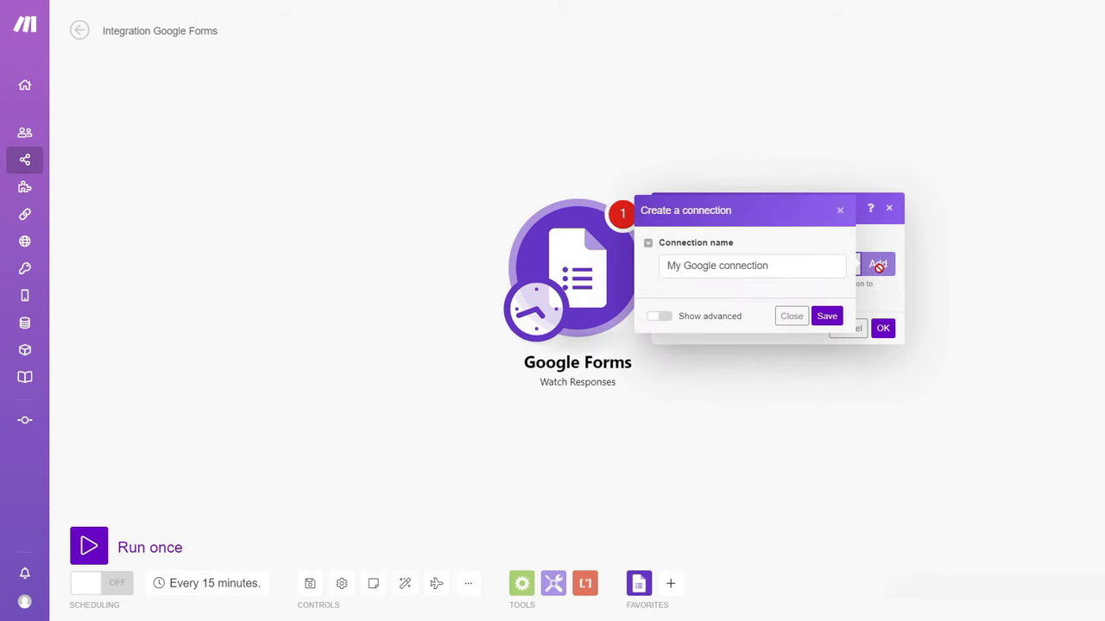
pyautogui.click(825, 316)
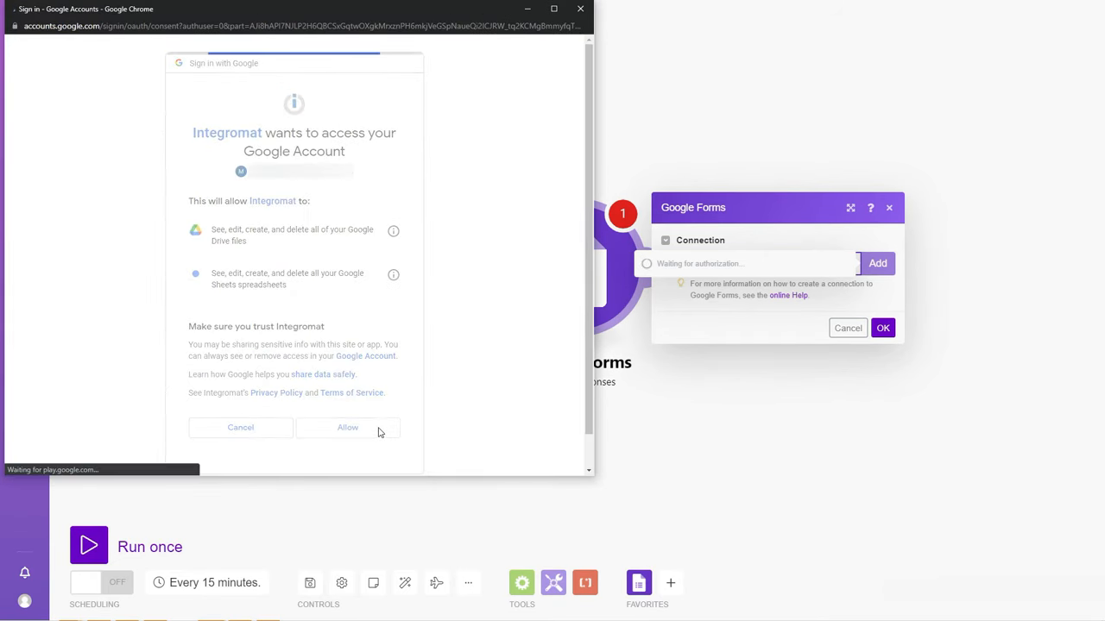
pyautogui.click(347, 428)
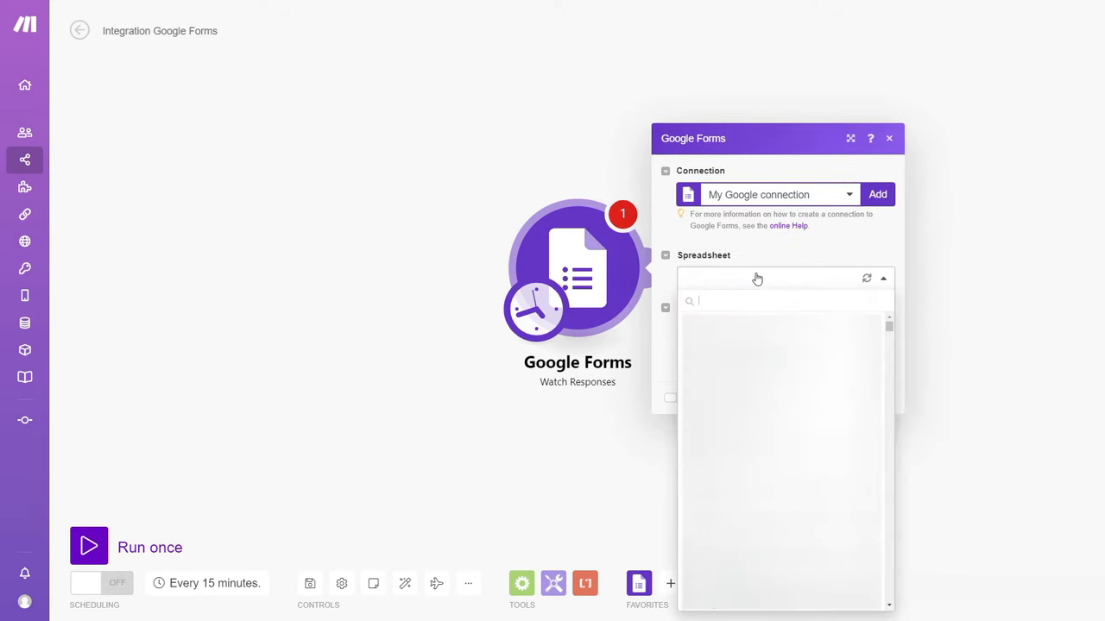
# Step: Watch the Form Responses 1 sheet of Ticketing system (Responses) and save the trigger
pyautogui.write('ticketing')
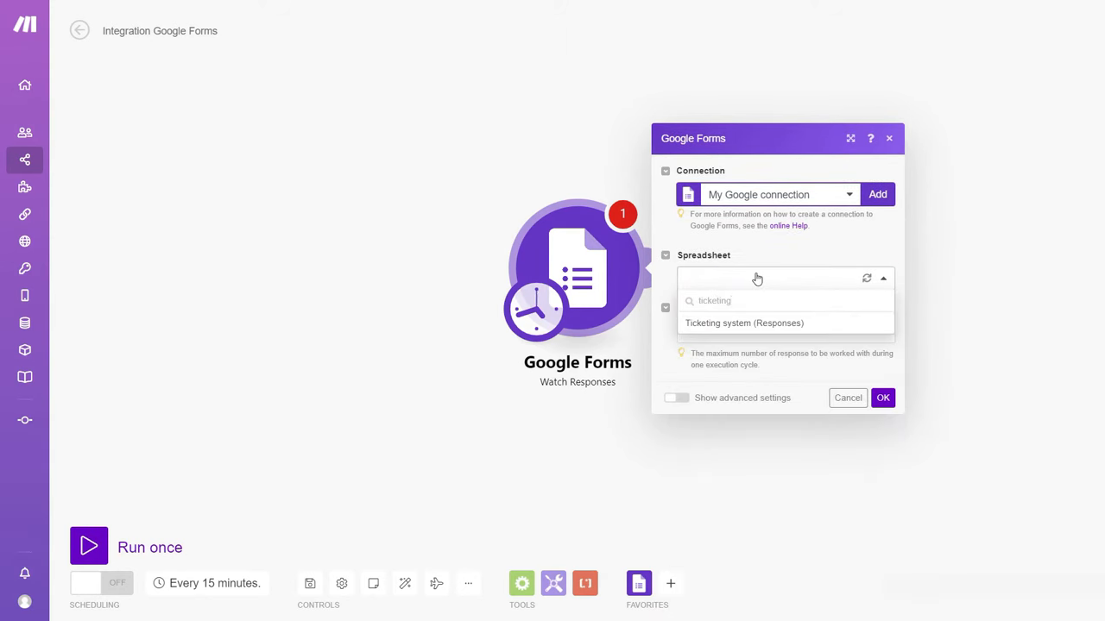
pyautogui.click(744, 322)
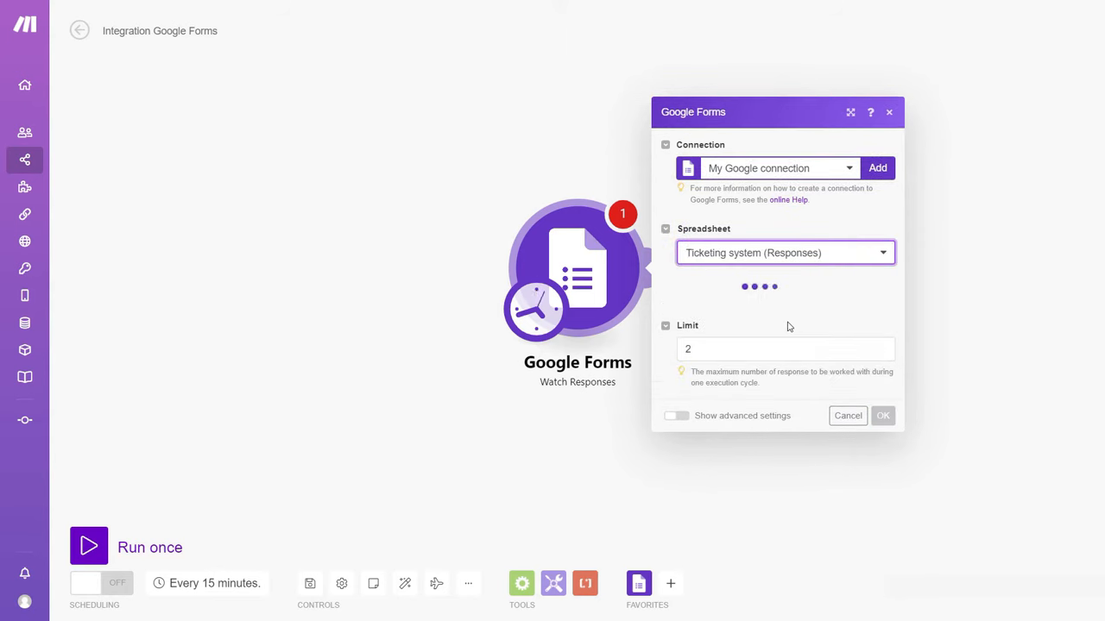
pyautogui.click(786, 304)
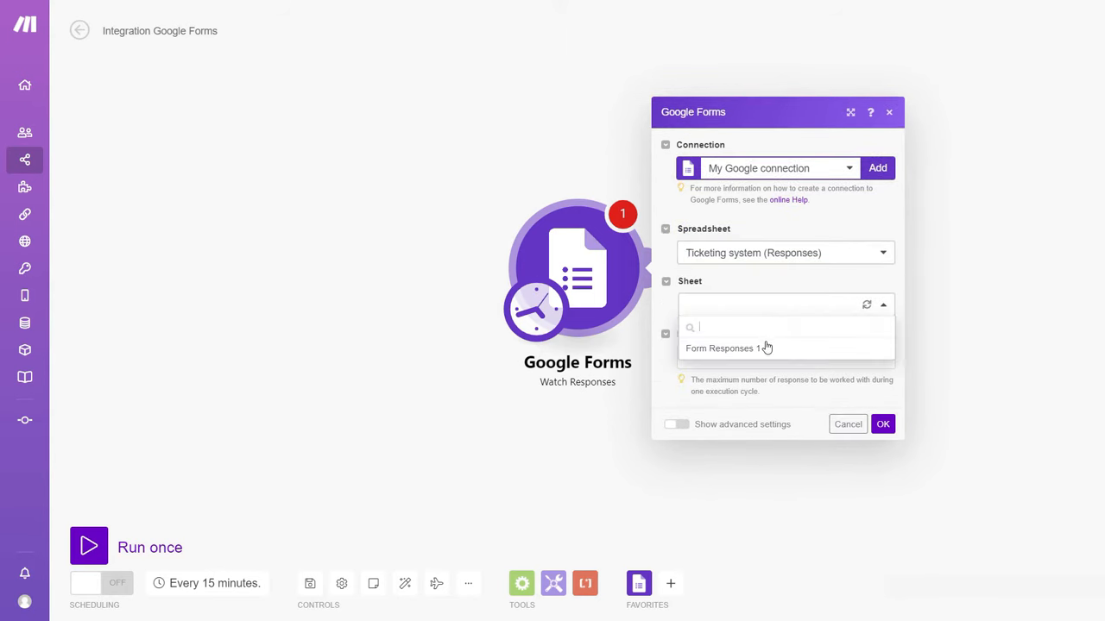
pyautogui.click(720, 348)
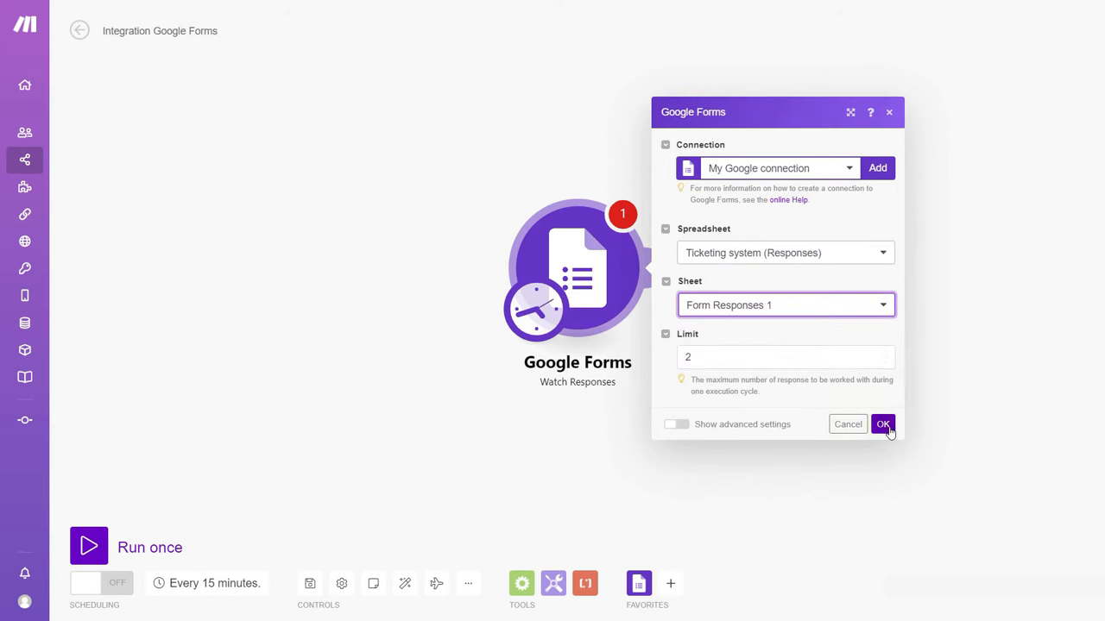
pyautogui.click(882, 425)
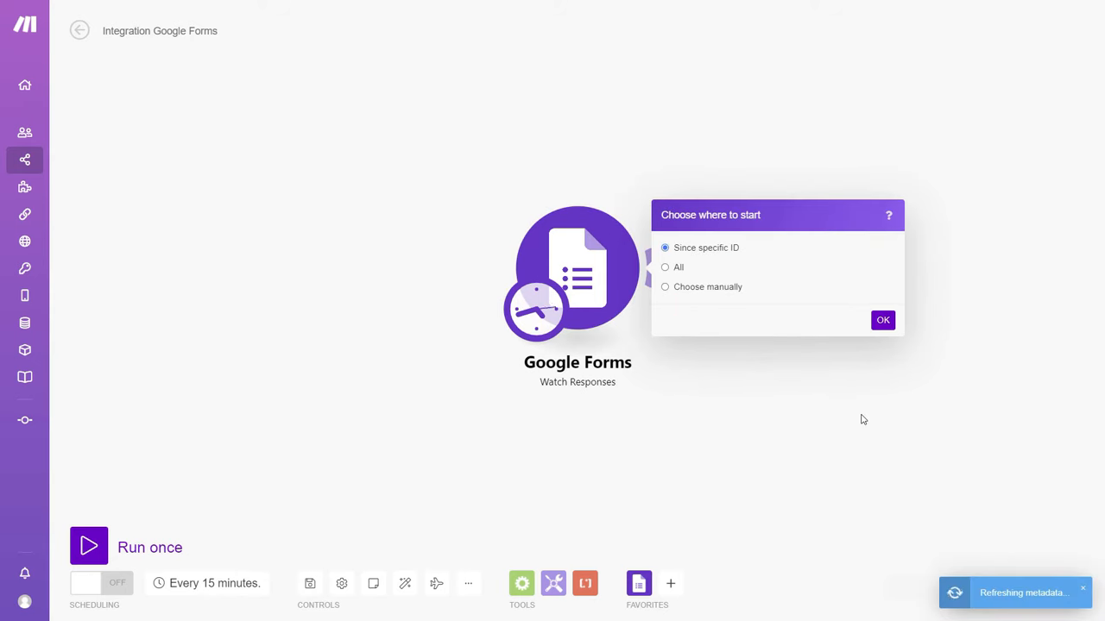
# Step: Set the trigger's starting point to All existing responses and confirm
pyautogui.click(665, 283)
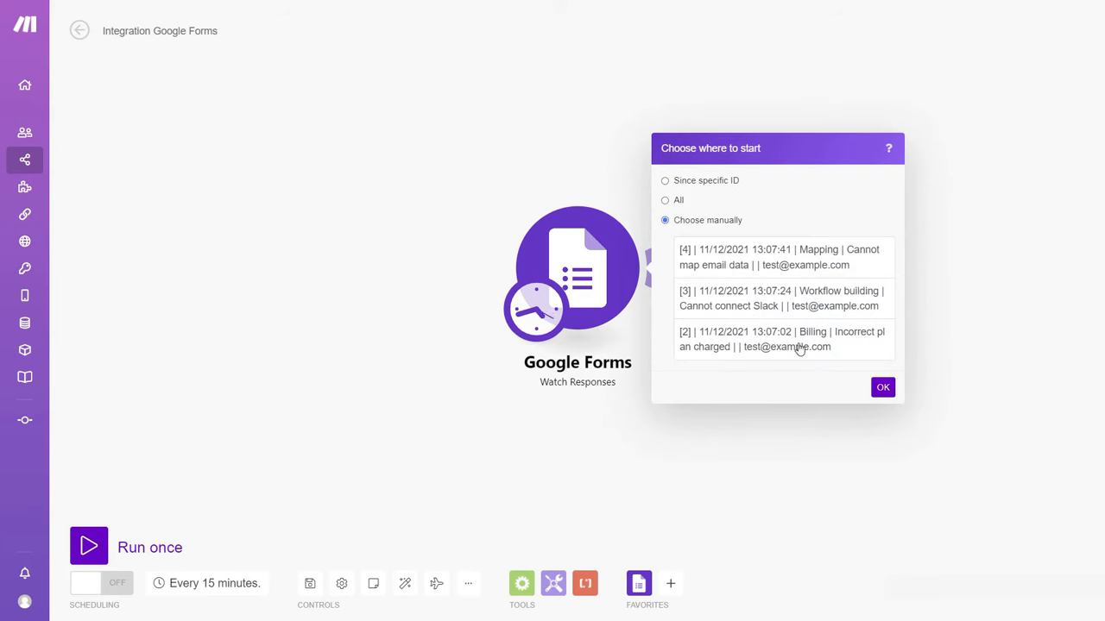
pyautogui.moveTo(694, 252)
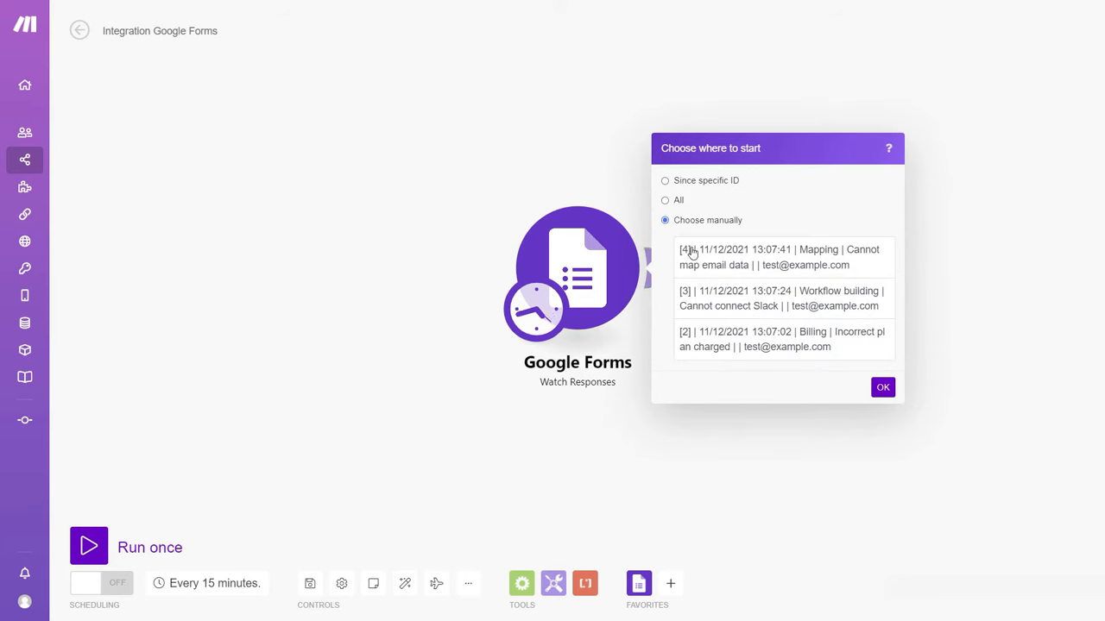
pyautogui.click(665, 200)
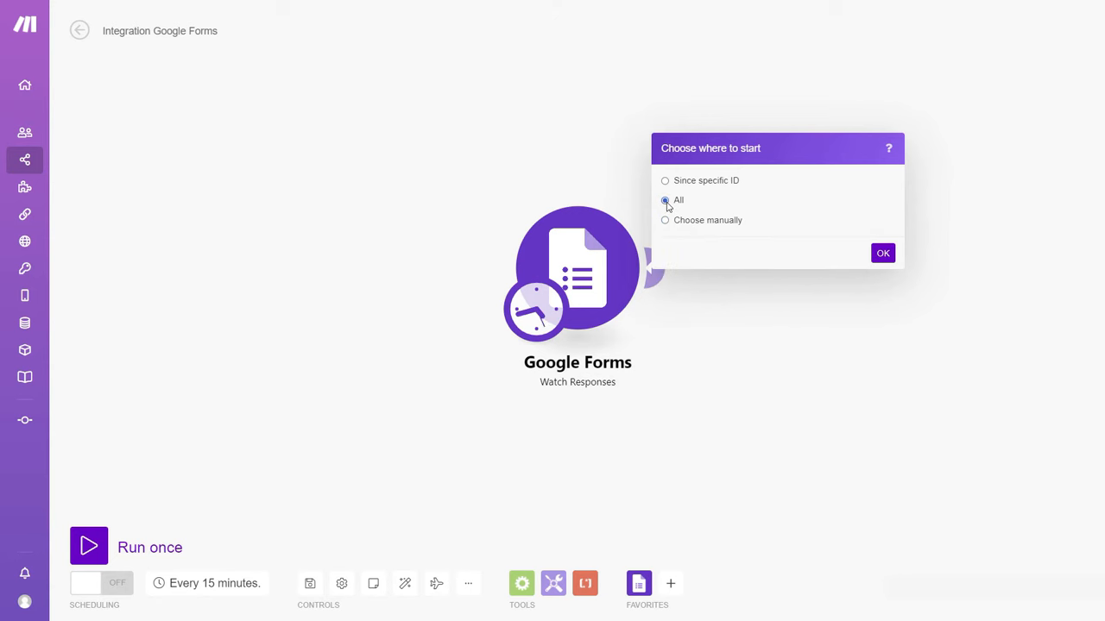
pyautogui.moveTo(746, 270)
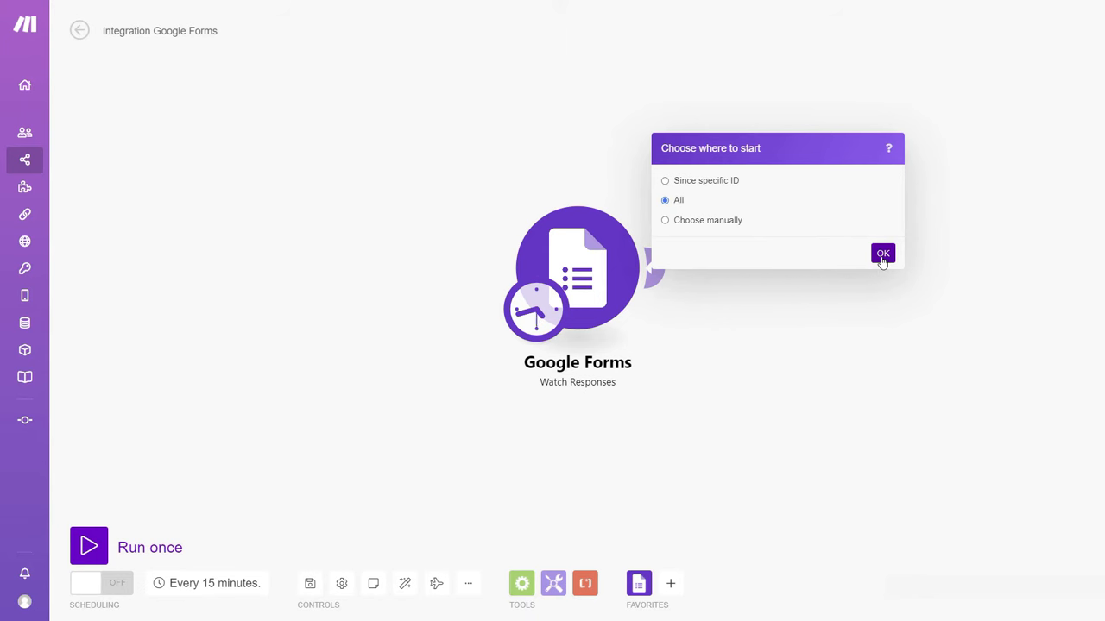
pyautogui.click(884, 254)
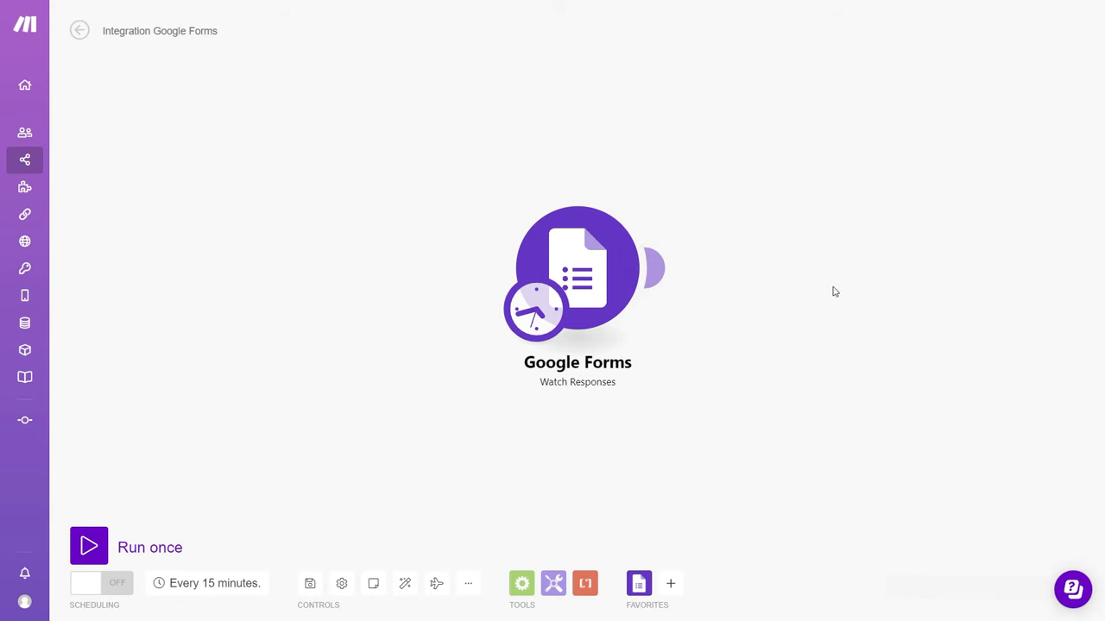
pyautogui.moveTo(725, 343)
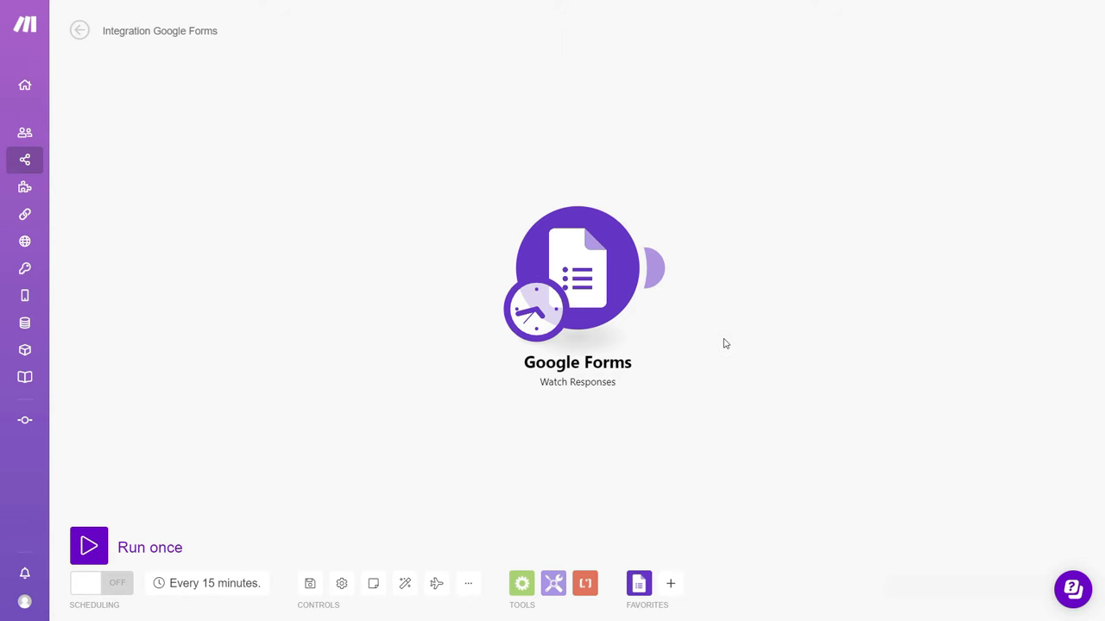
pyautogui.click(24, 186)
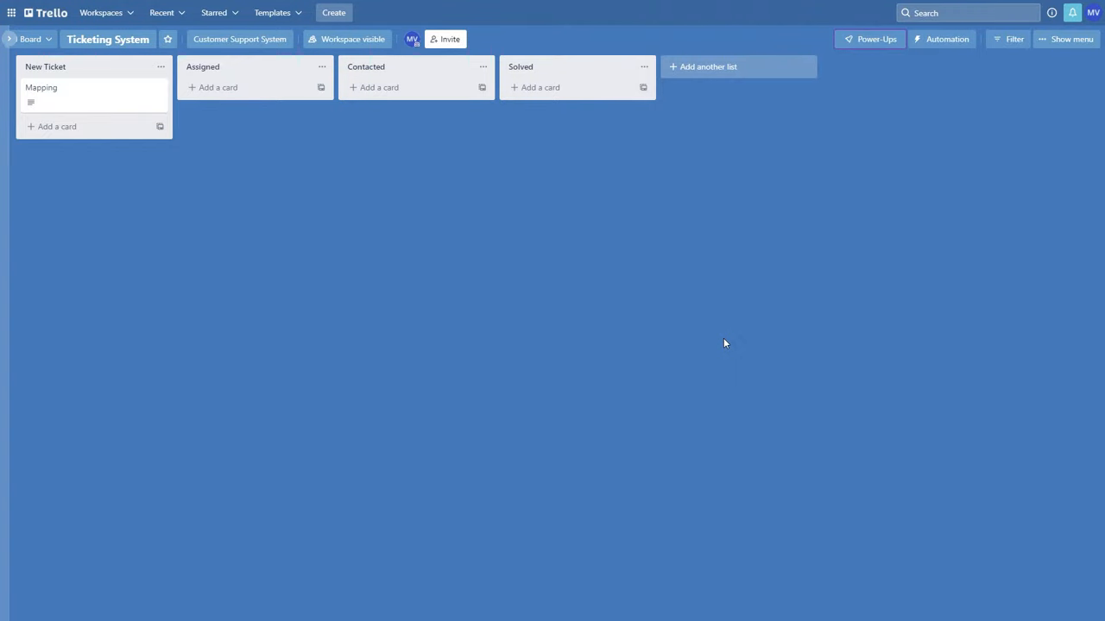
pyautogui.moveTo(712, 363)
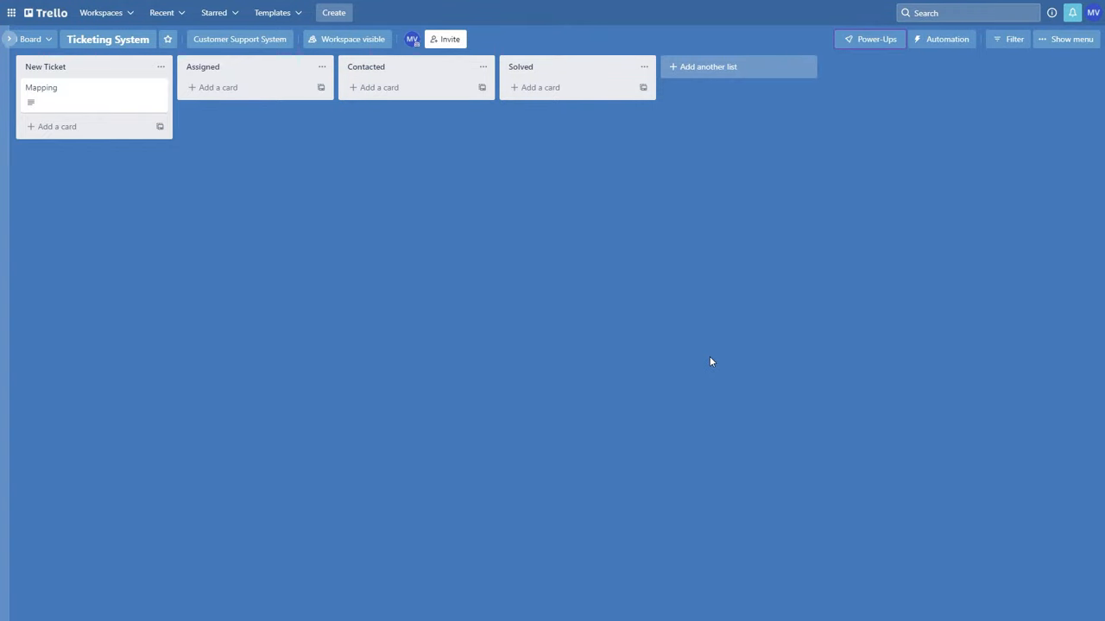
pyautogui.moveTo(231, 252)
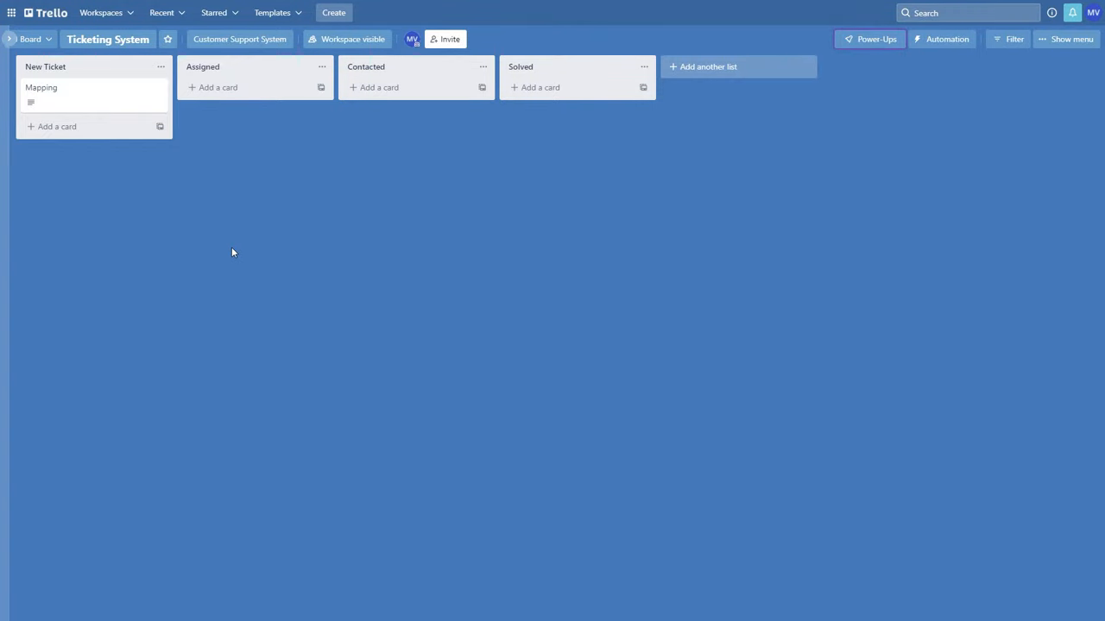
# Step: Check the Mapping card, then move it into the Contacted list
pyautogui.click(41, 86)
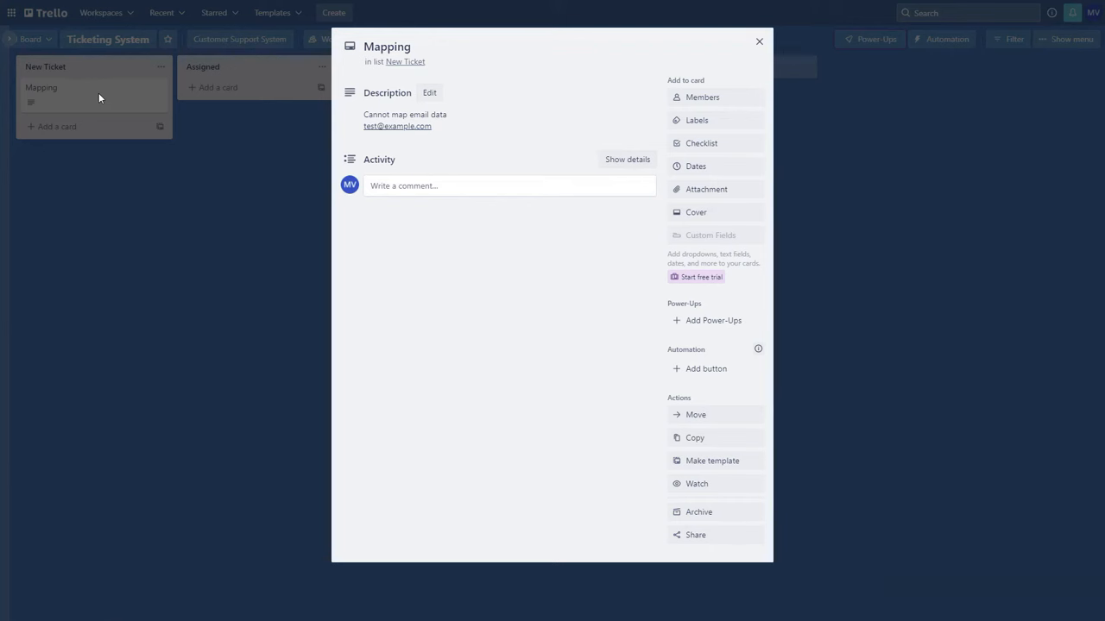
pyautogui.moveTo(110, 196)
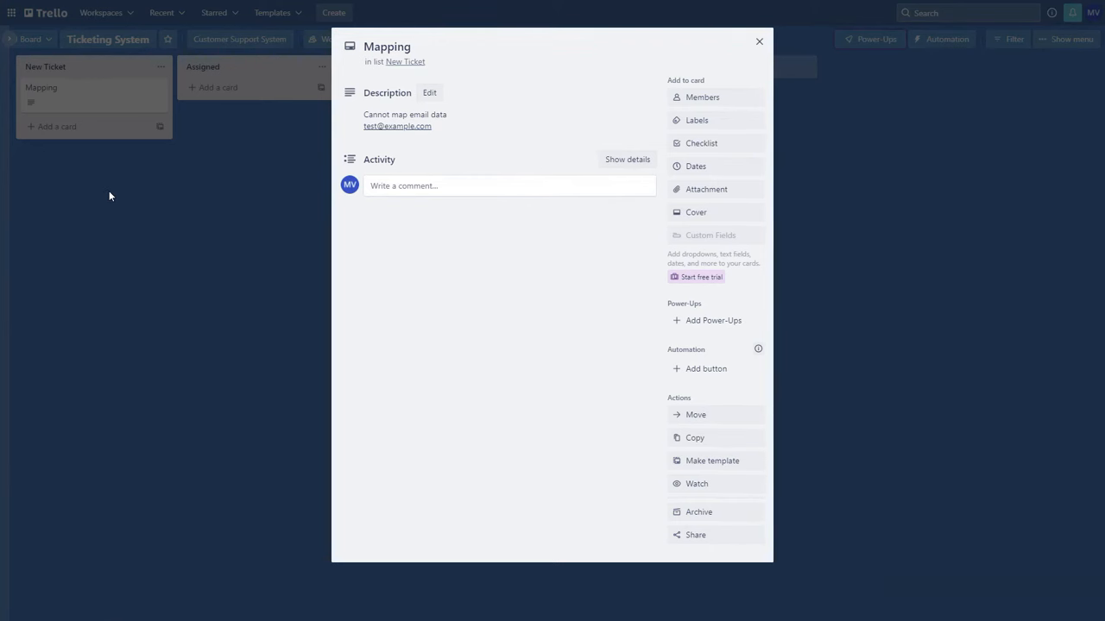
pyautogui.click(759, 41)
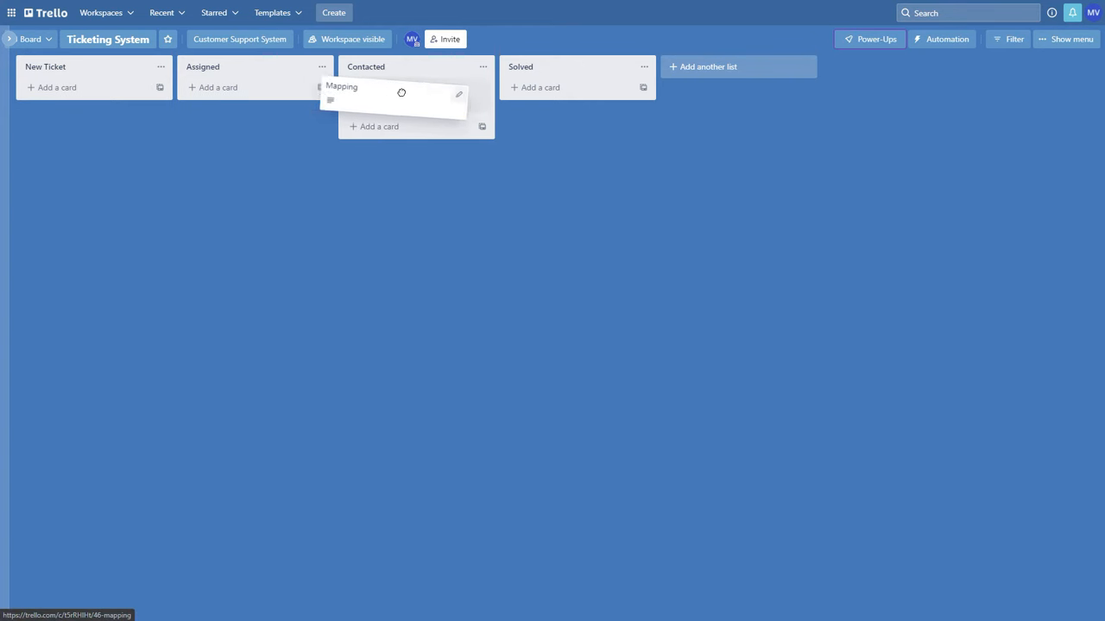
pyautogui.moveTo(401, 93); pyautogui.dragTo(100, 94)
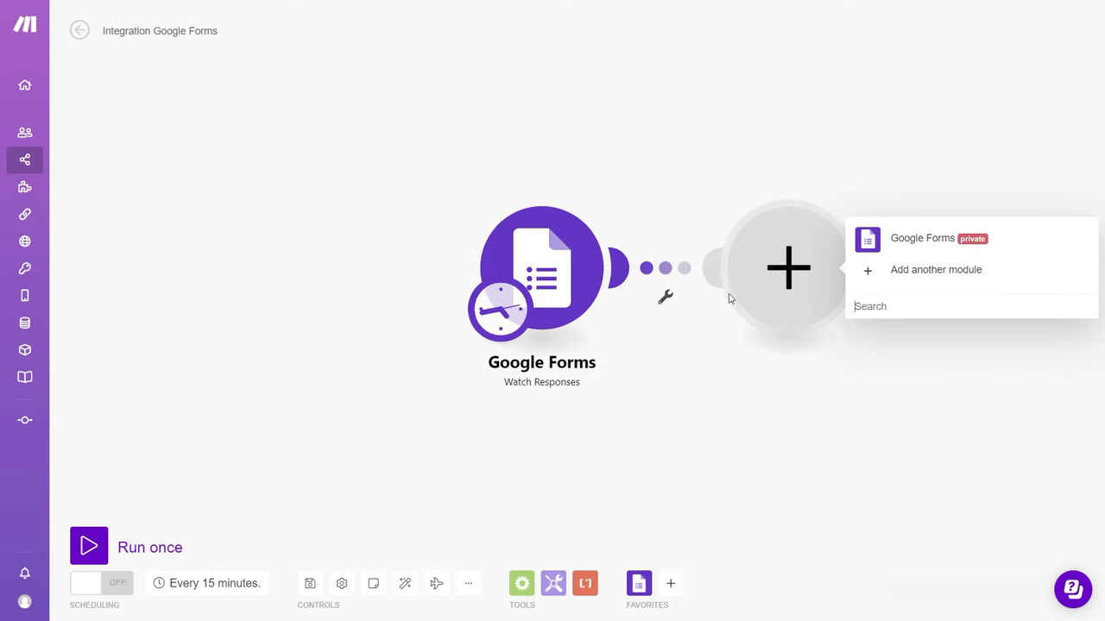
# Step: Add a Trello module with the Create a Card action after the trigger
pyautogui.write('trell')
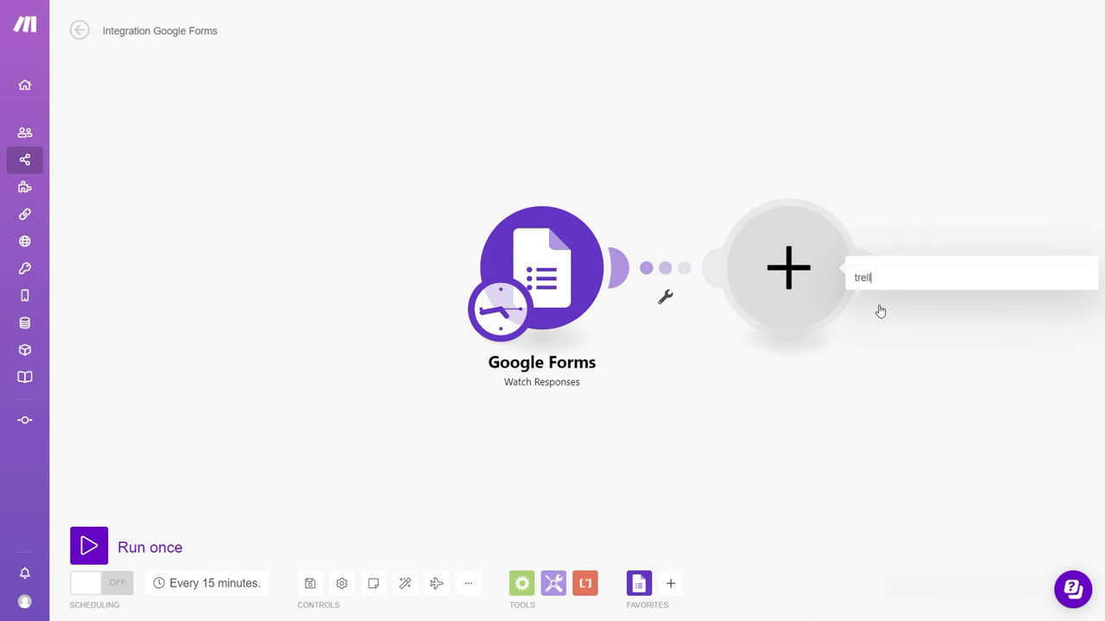
pyautogui.write('o')
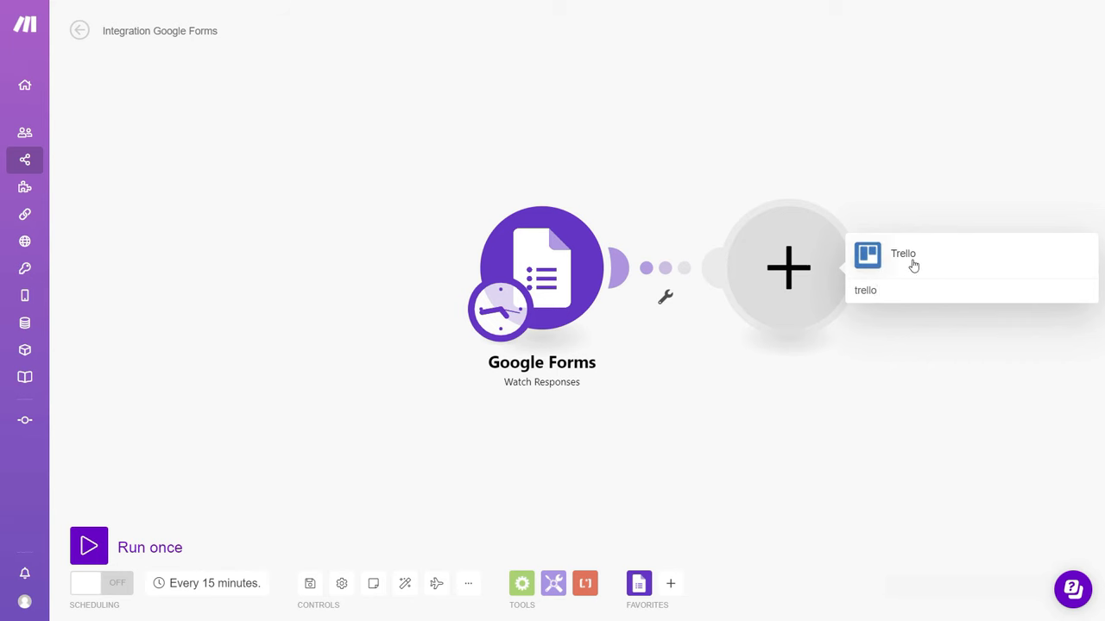
pyautogui.click(903, 254)
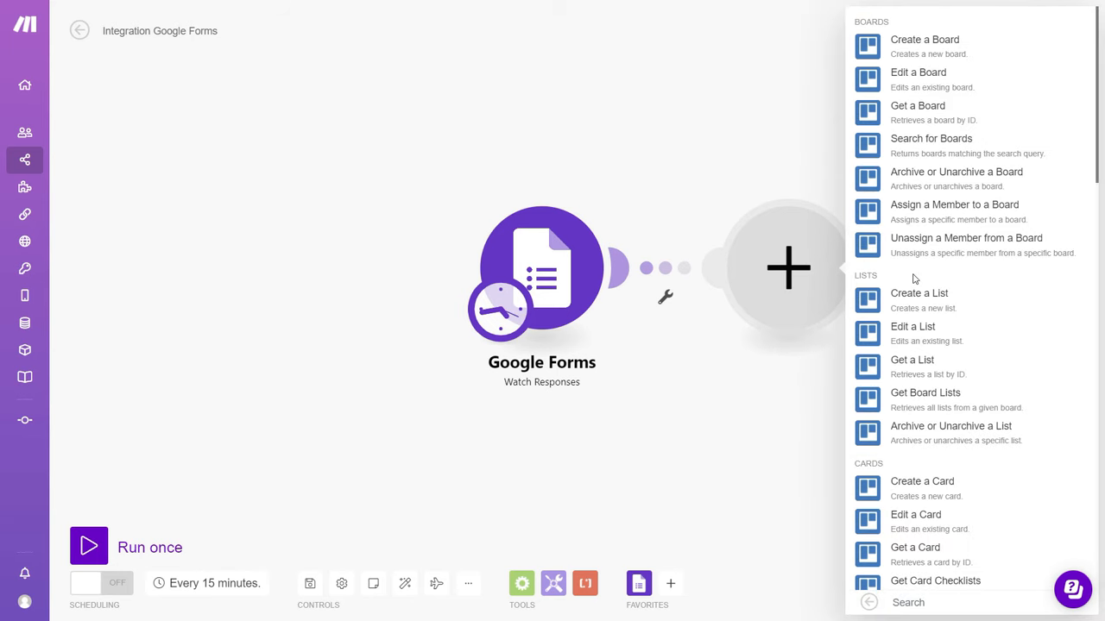
pyautogui.scroll(-3)
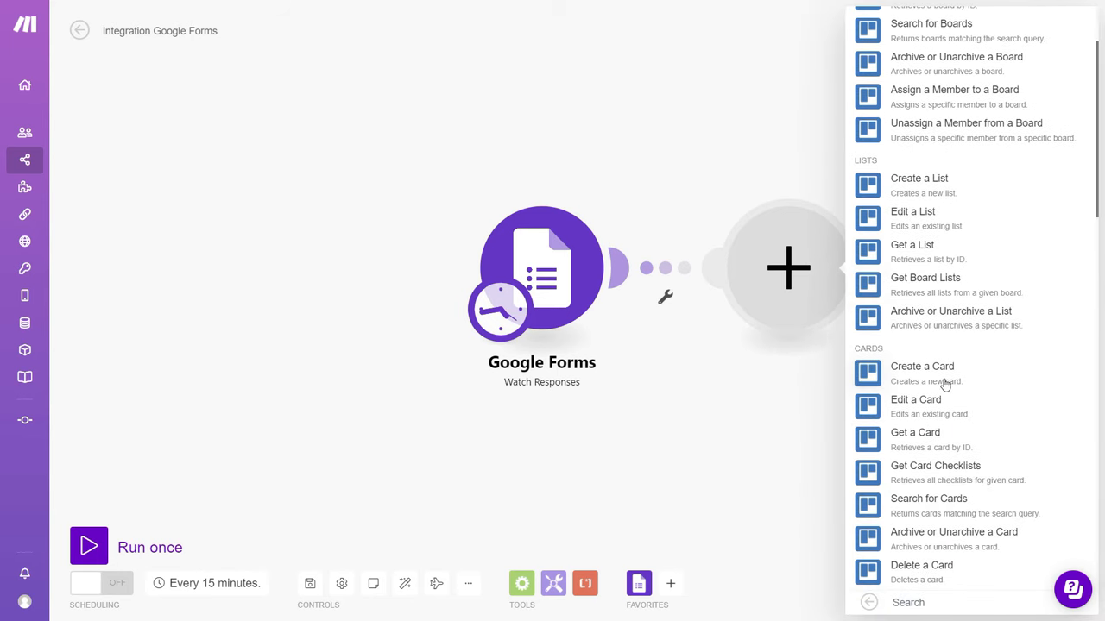
pyautogui.click(922, 366)
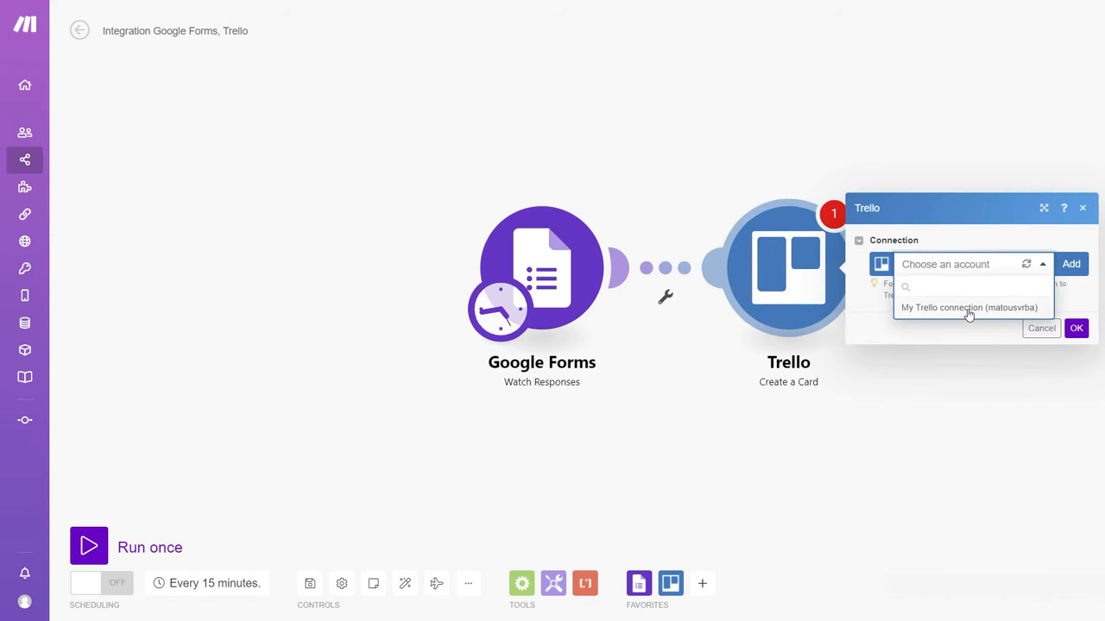
# Step: Use My Trello connection and select the Ticketing System board's New Ticket list
pyautogui.click(970, 307)
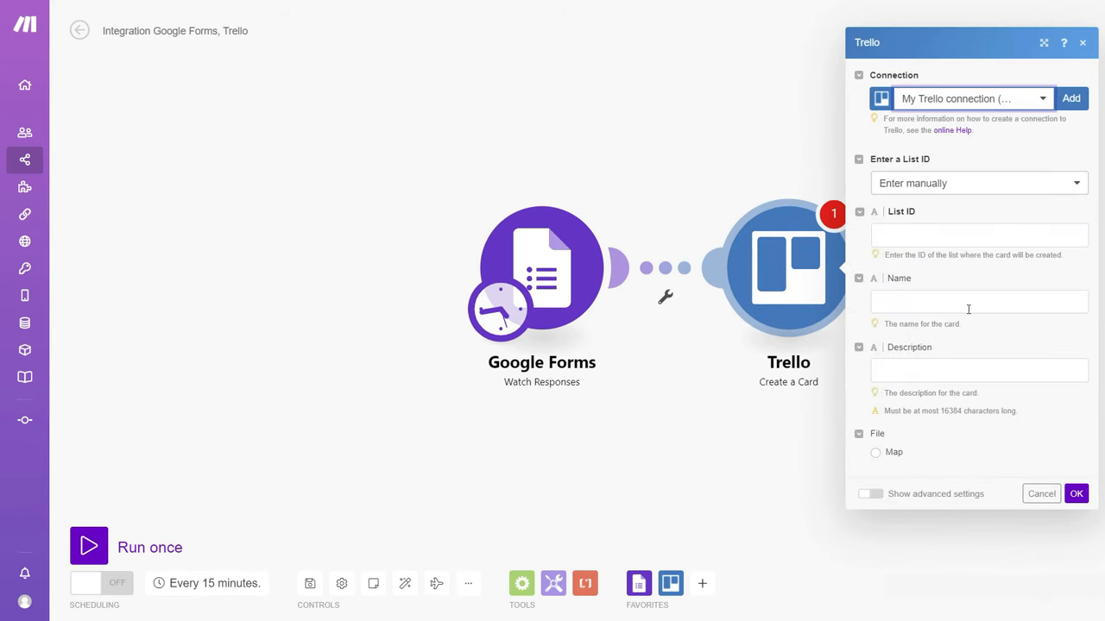
pyautogui.click(977, 183)
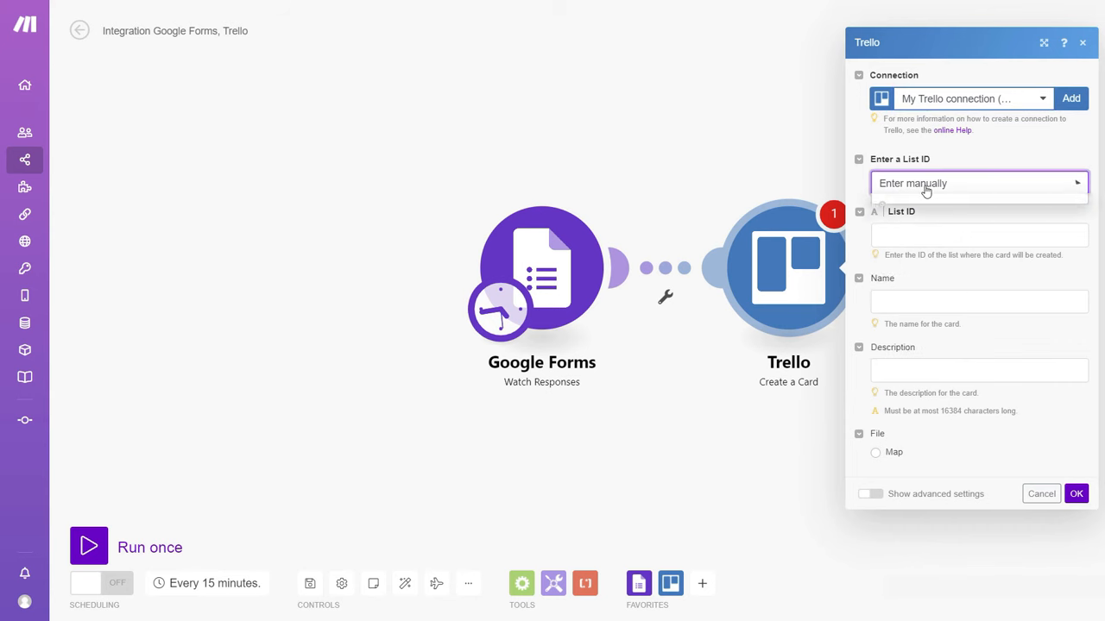
pyautogui.click(978, 183)
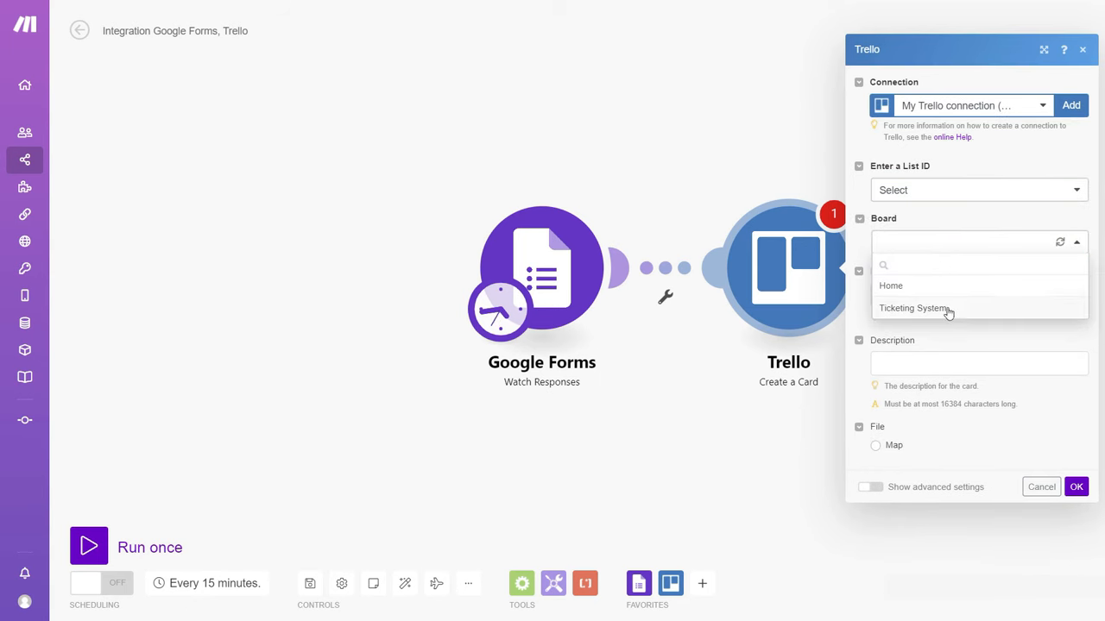
pyautogui.click(911, 308)
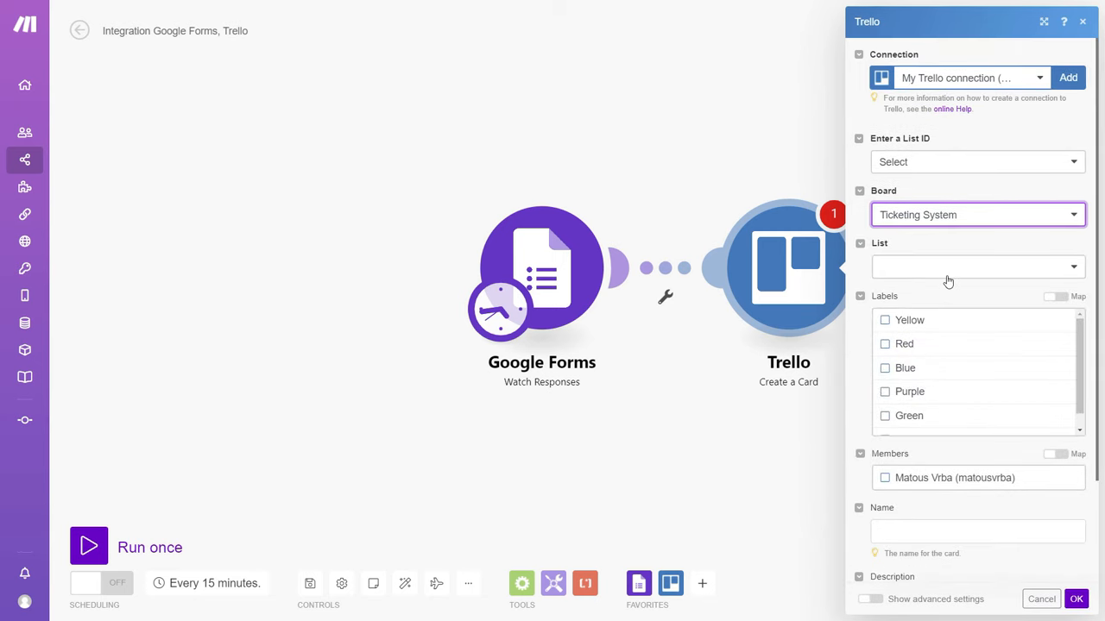
pyautogui.click(977, 266)
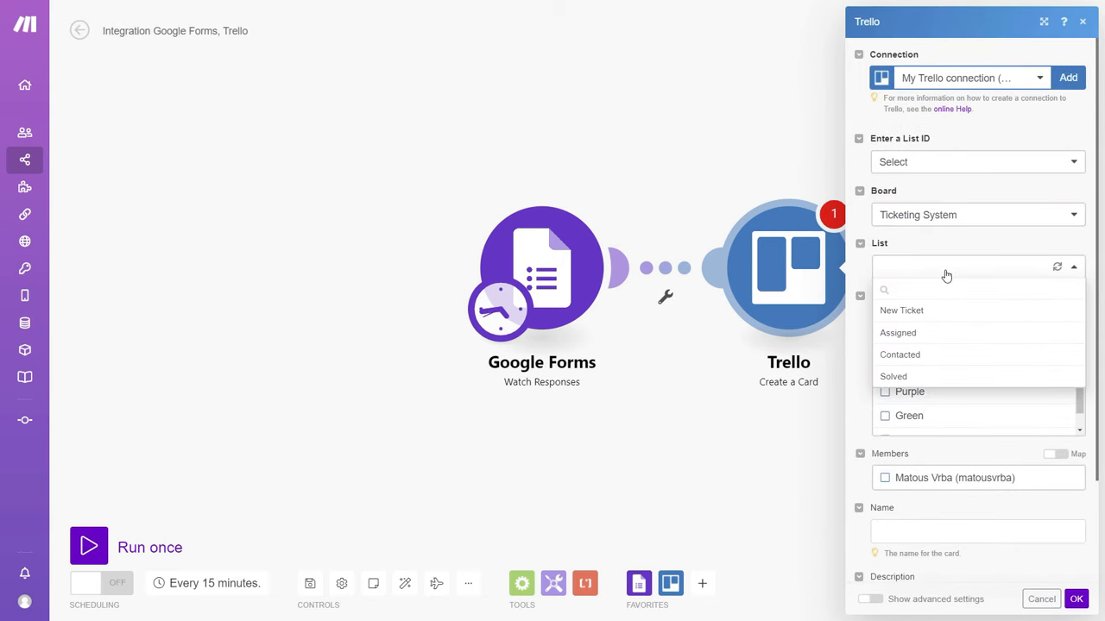
pyautogui.moveTo(943, 311)
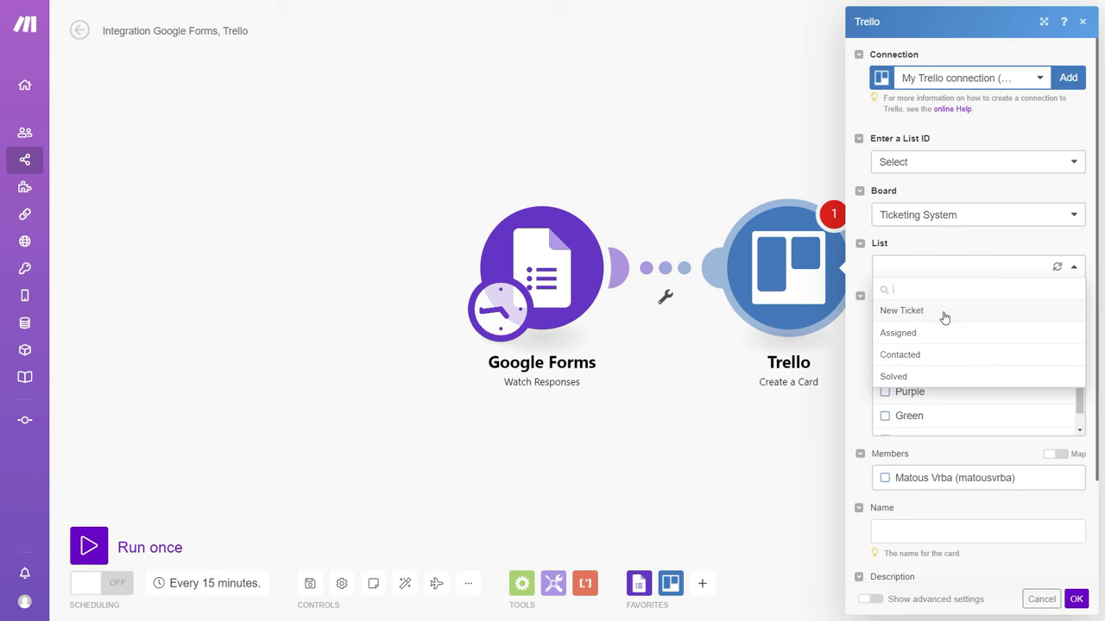
pyautogui.click(902, 310)
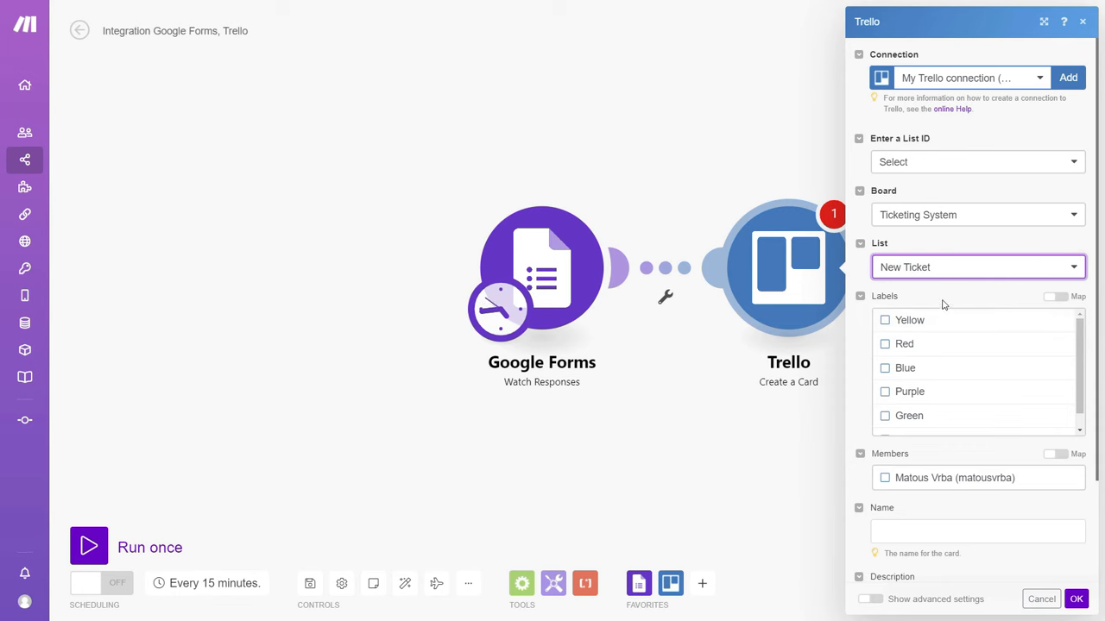
pyautogui.moveTo(952, 304)
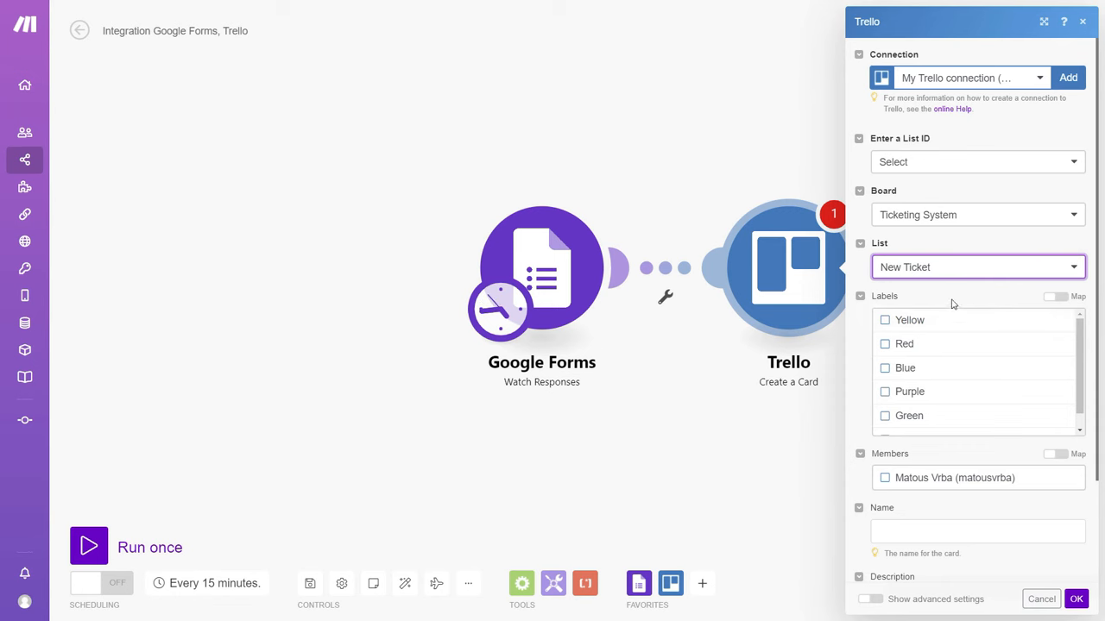
pyautogui.scroll(-3)
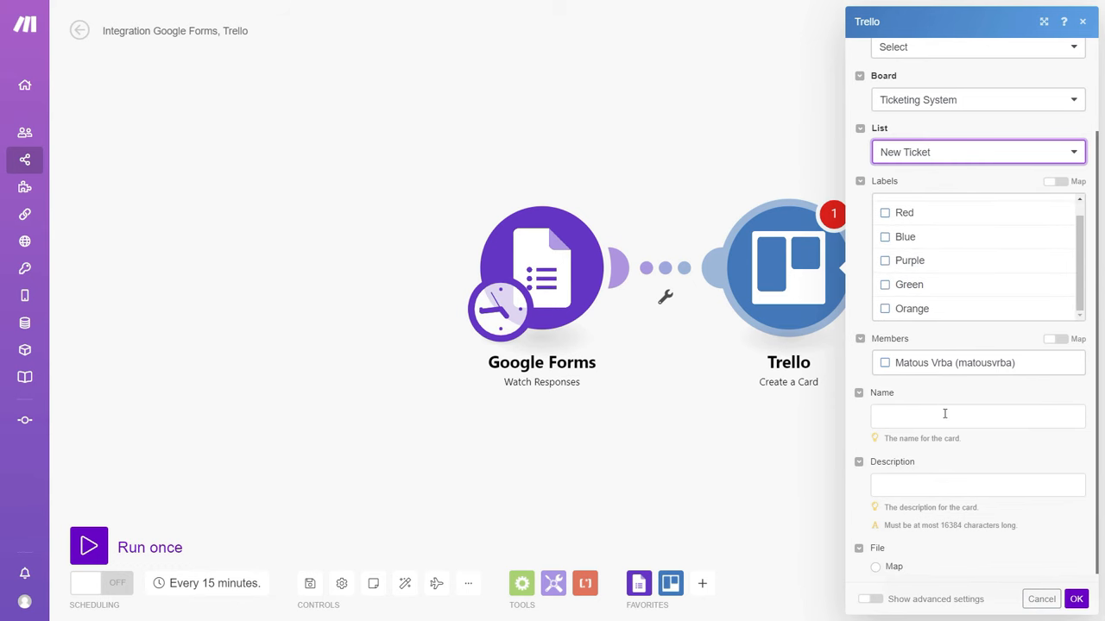
# Step: Map the topic answer to Name, the issue and email answers to Description, and save
pyautogui.click(977, 416)
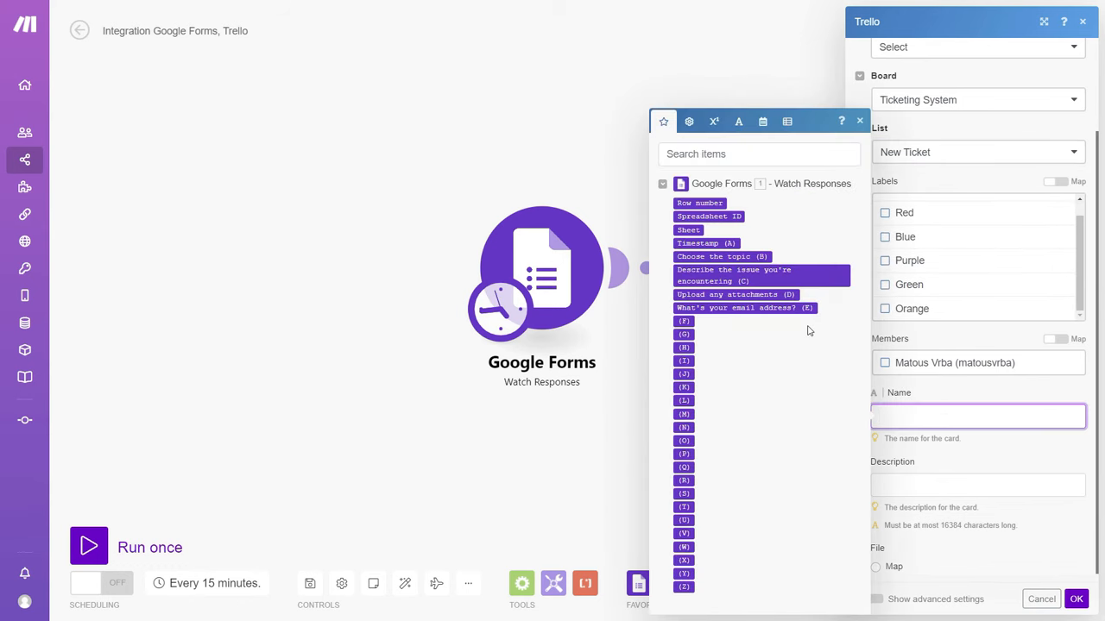
pyautogui.moveTo(721, 256)
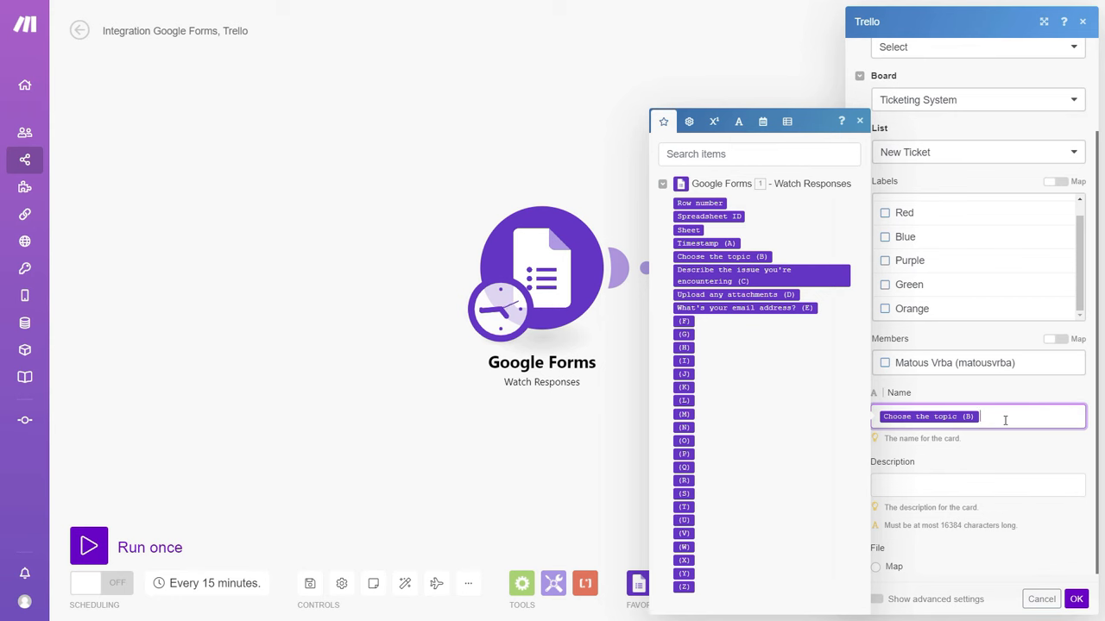
pyautogui.click(977, 483)
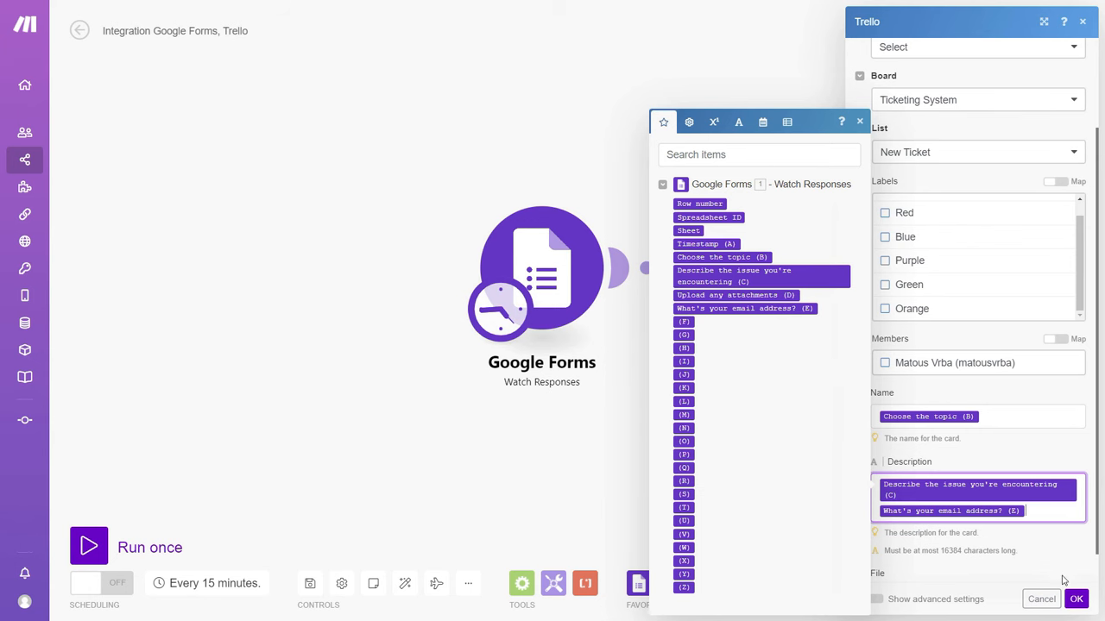
pyautogui.click(1075, 599)
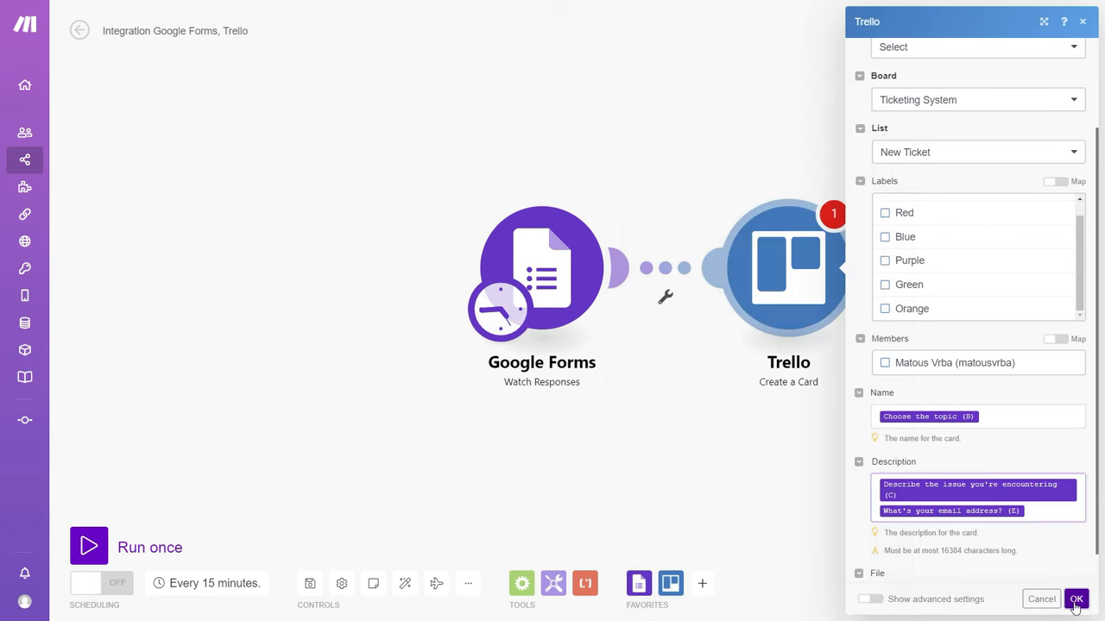
pyautogui.click(1078, 599)
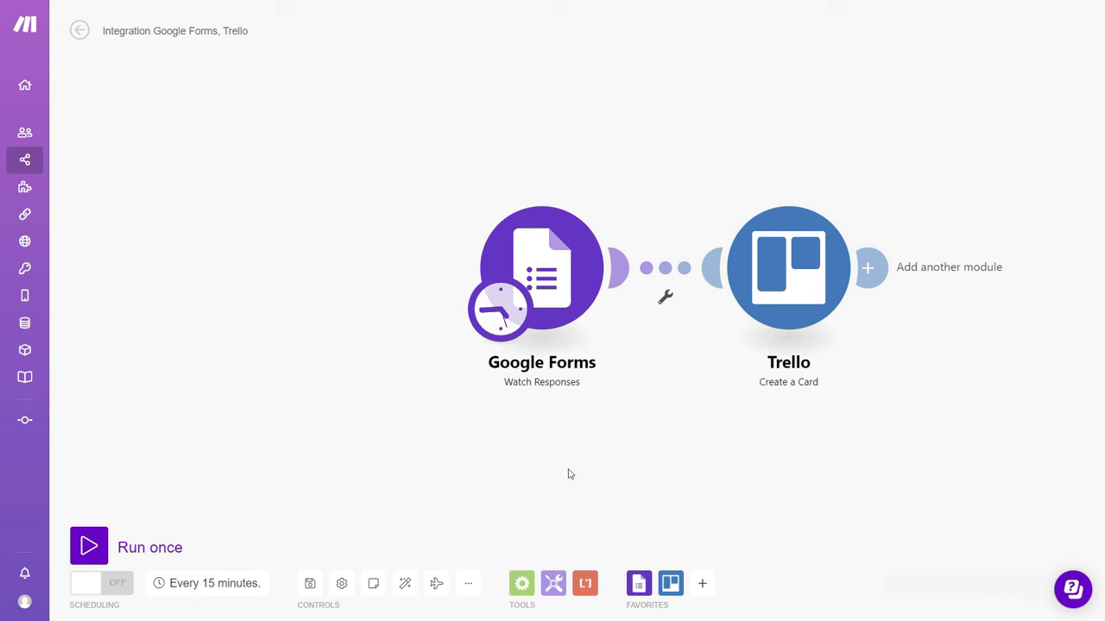
# Step: Run the scenario once so the form responses land as cards in Trello's New Ticket list
pyautogui.click(90, 545)
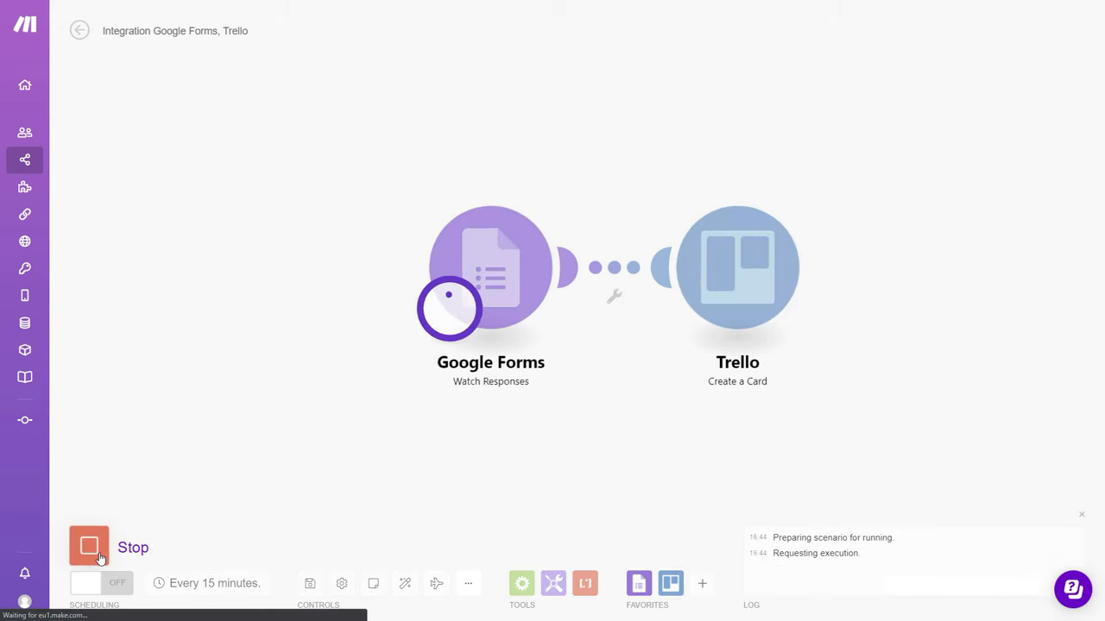
pyautogui.click(90, 546)
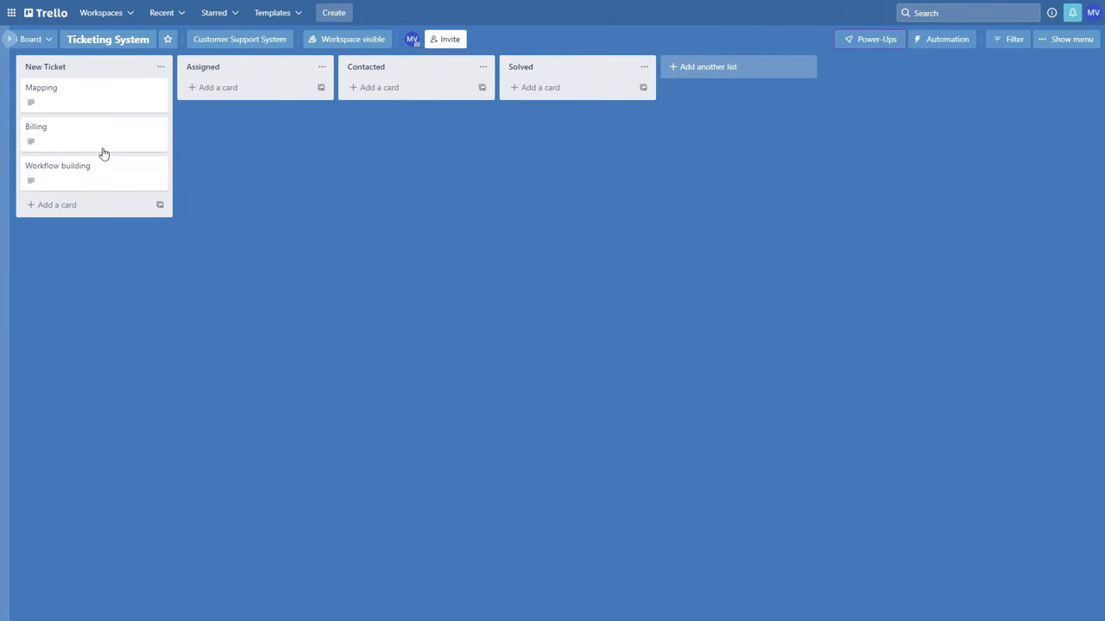
pyautogui.moveTo(70, 93)
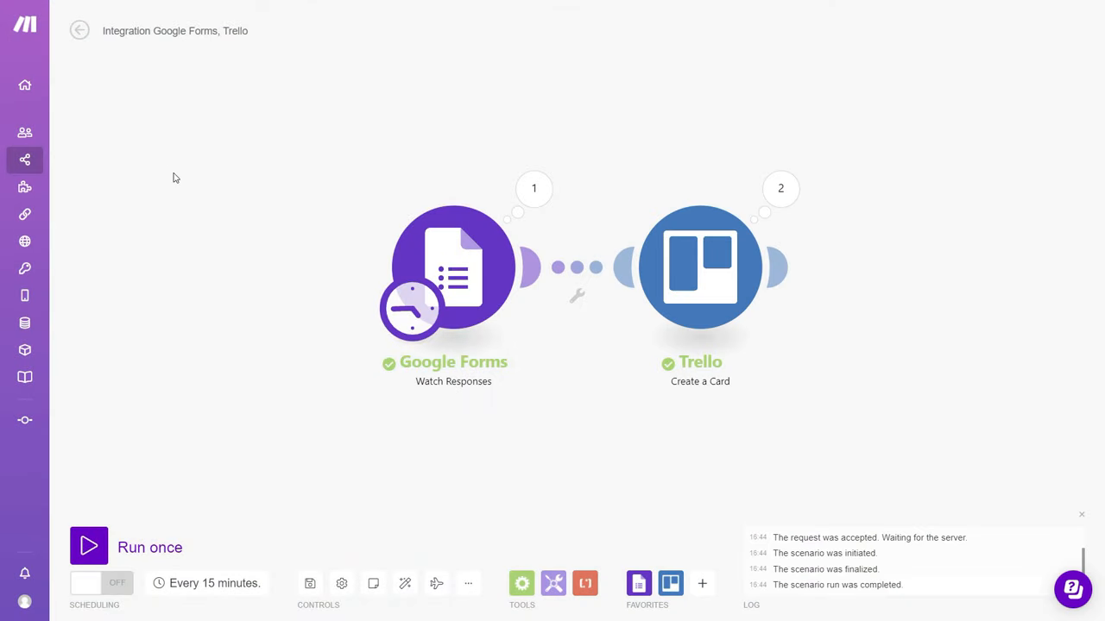
pyautogui.moveTo(262, 354)
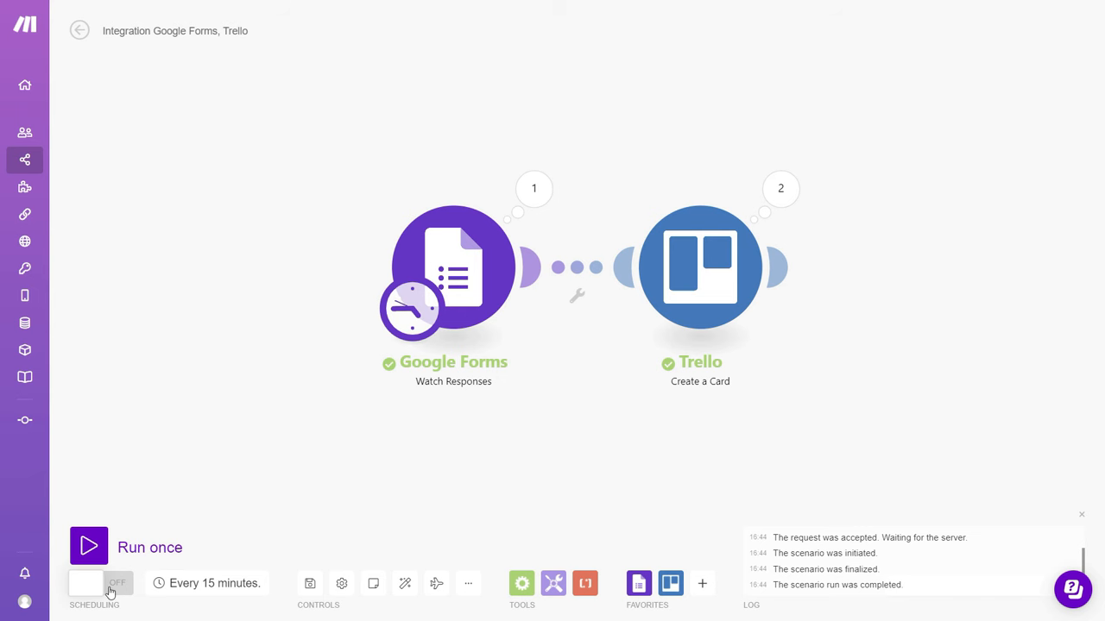
# Step: Turn scheduling ON and confirm the regular 'Every 15 minutes' interval
pyautogui.click(87, 583)
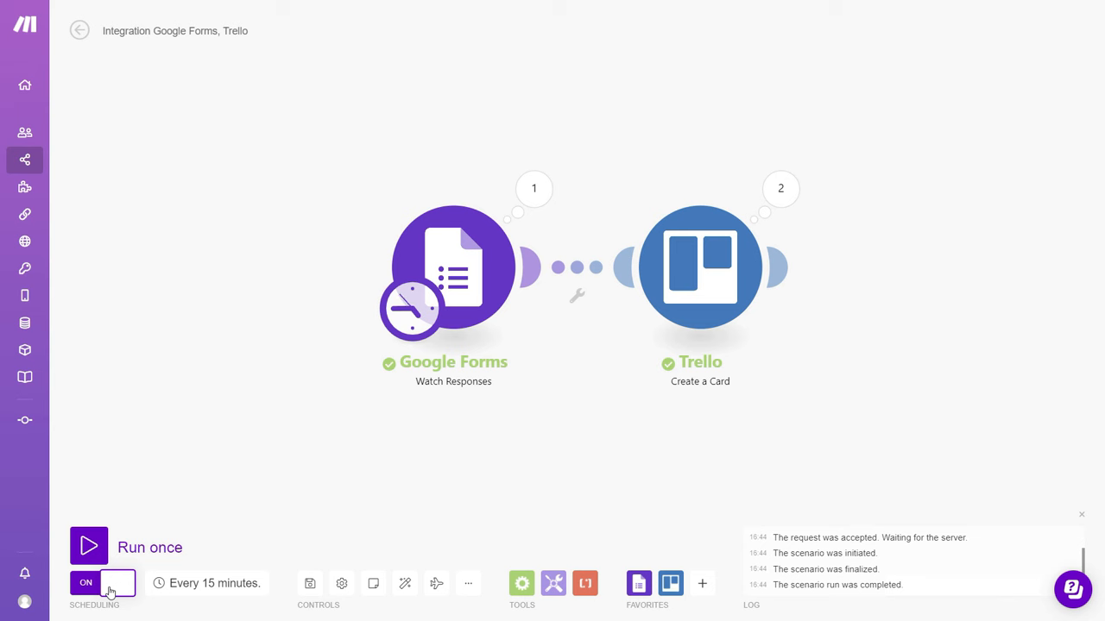
pyautogui.click(214, 584)
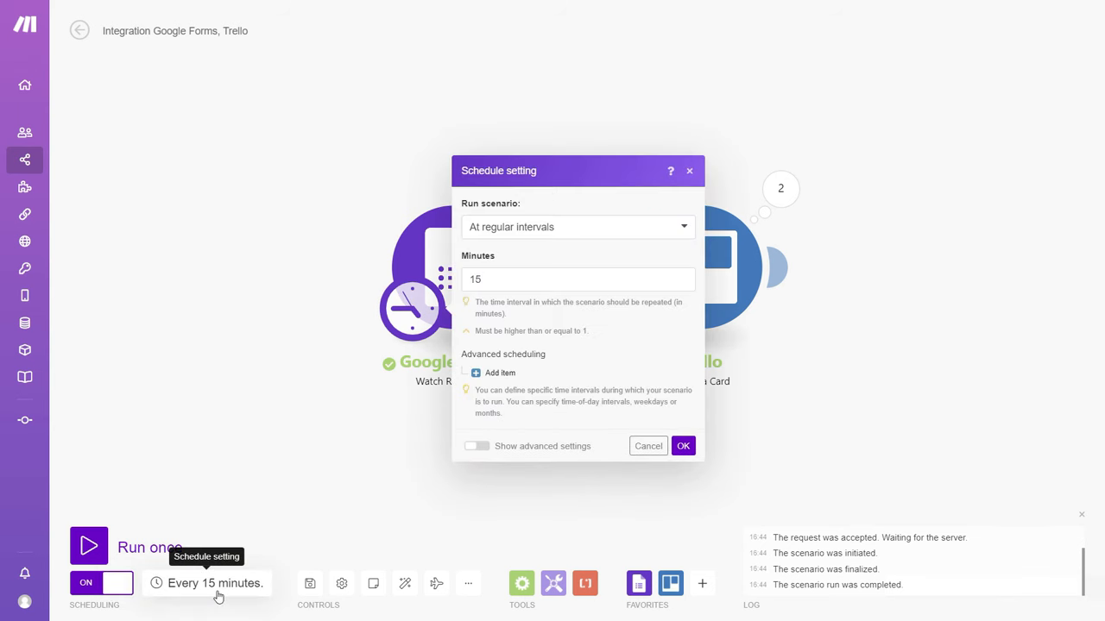
pyautogui.click(577, 226)
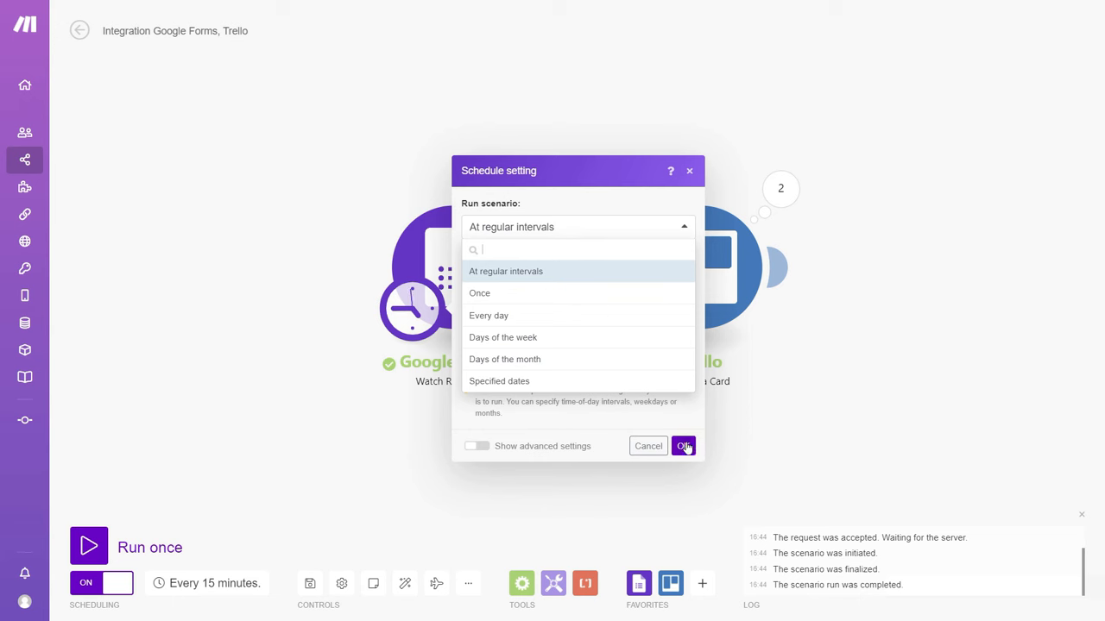
pyautogui.click(684, 445)
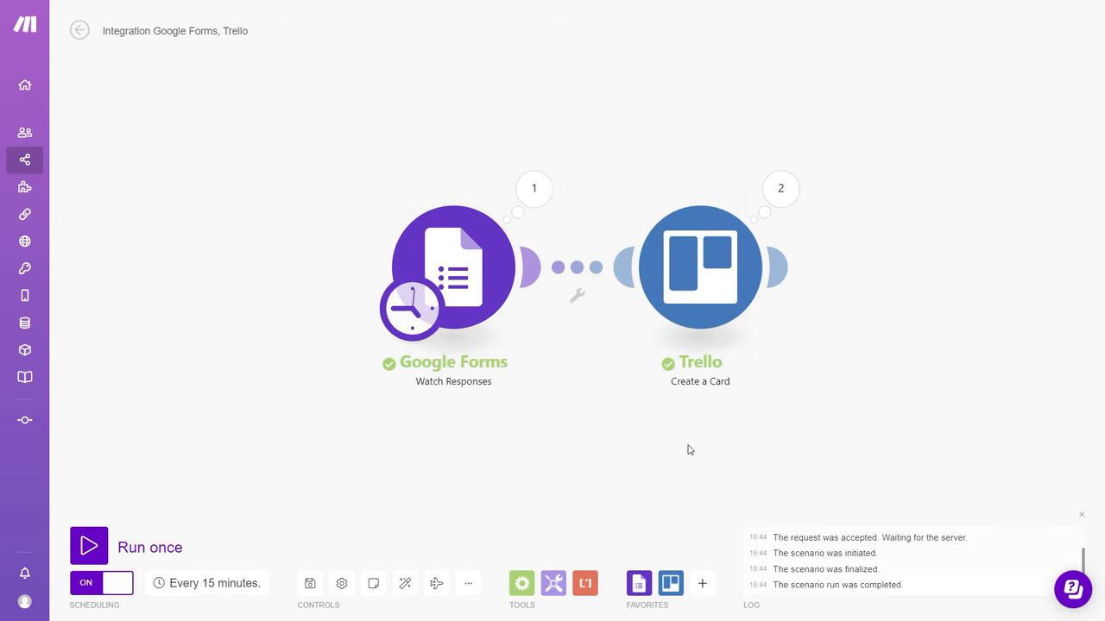